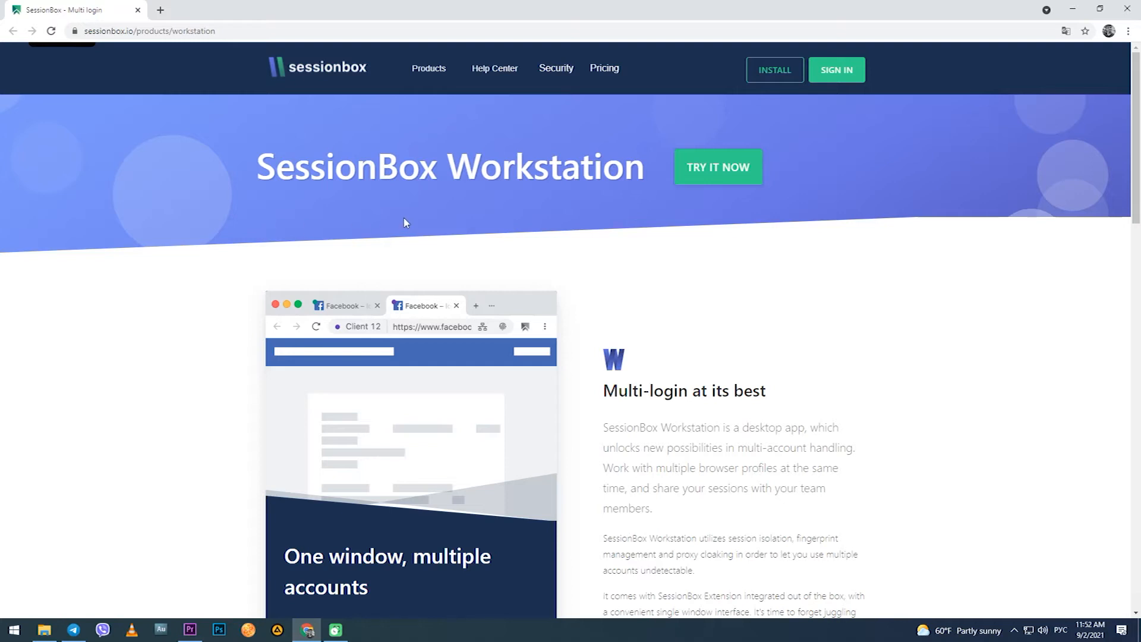
{"action": "mouse_move", "coordinate": [977, 134]}
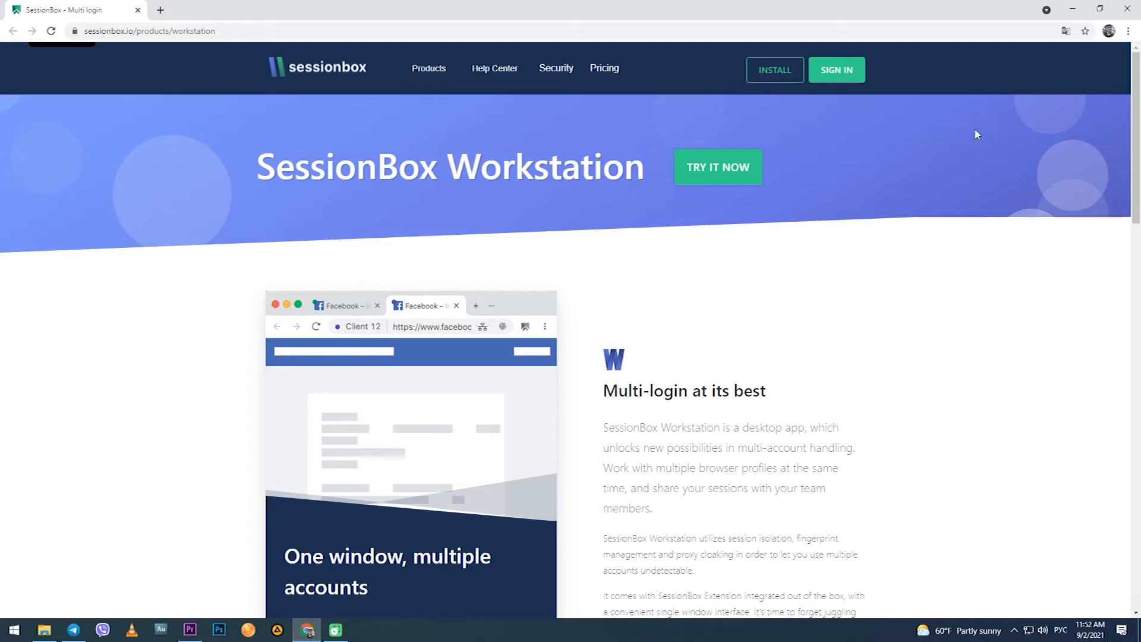
Reload the Twitter home page from the SessionBox popup so the extension works there
{"action": "scroll", "scroll_direction": "down", "scroll_amount": 3}
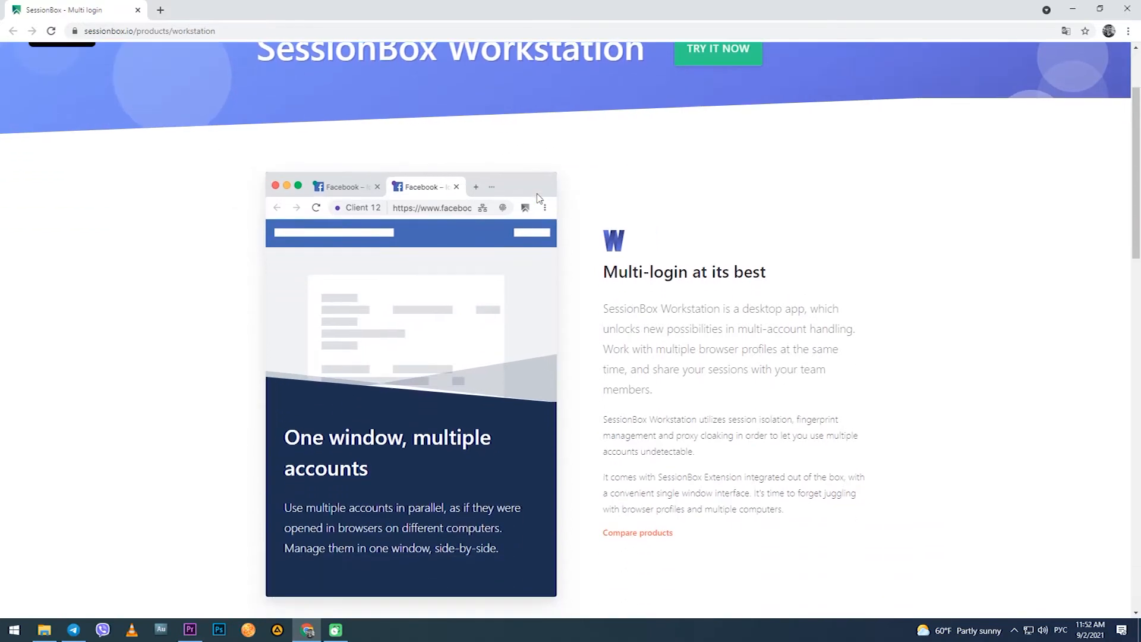
{"action": "scroll", "scroll_direction": "up", "scroll_amount": 3}
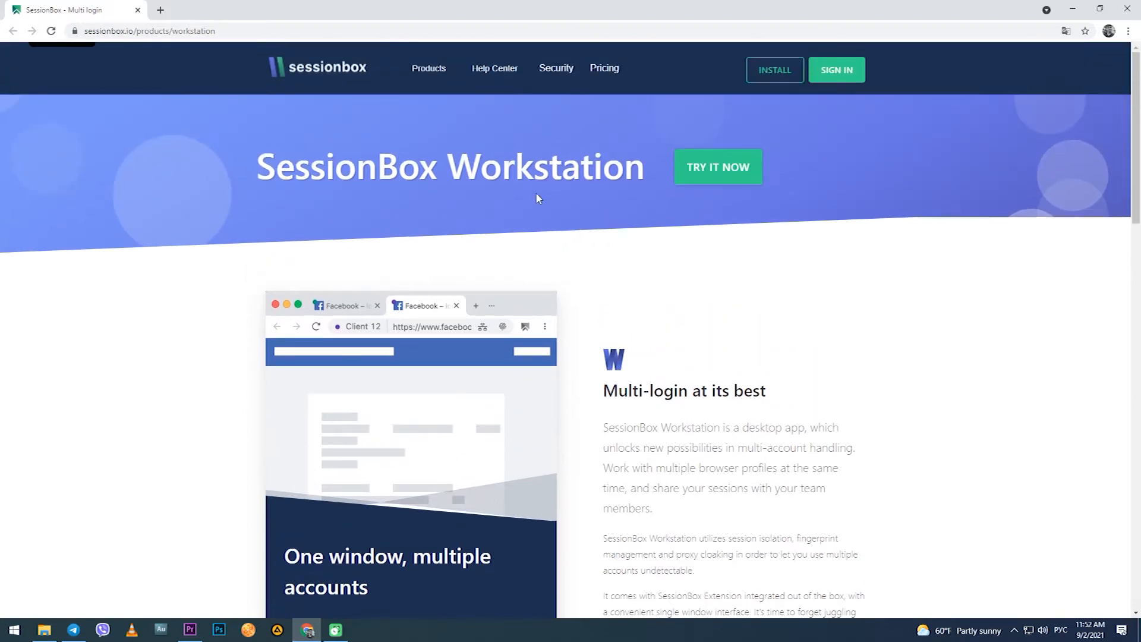
{"action": "mouse_move", "coordinate": [672, 206]}
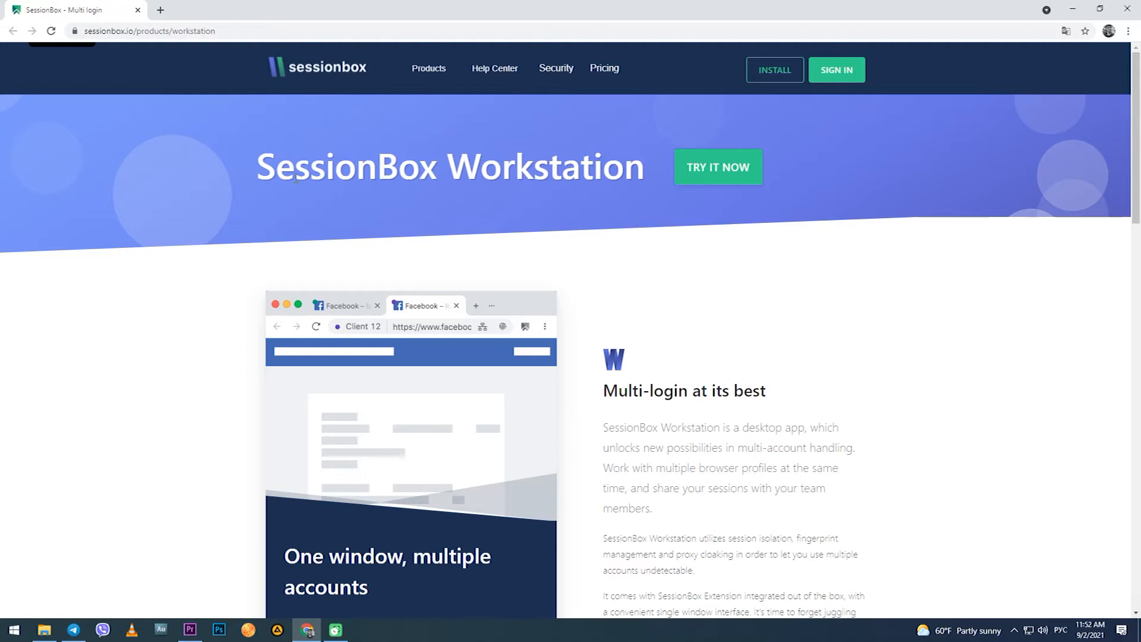
{"action": "scroll", "scroll_direction": "down", "scroll_amount": 3}
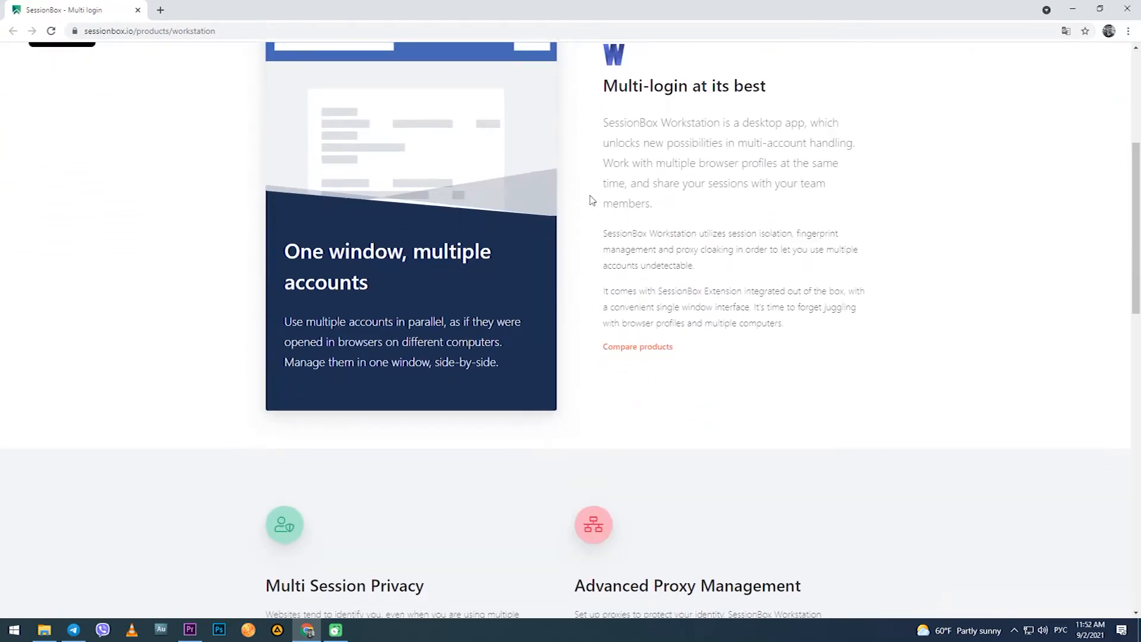
{"action": "scroll", "scroll_direction": "down", "scroll_amount": 3}
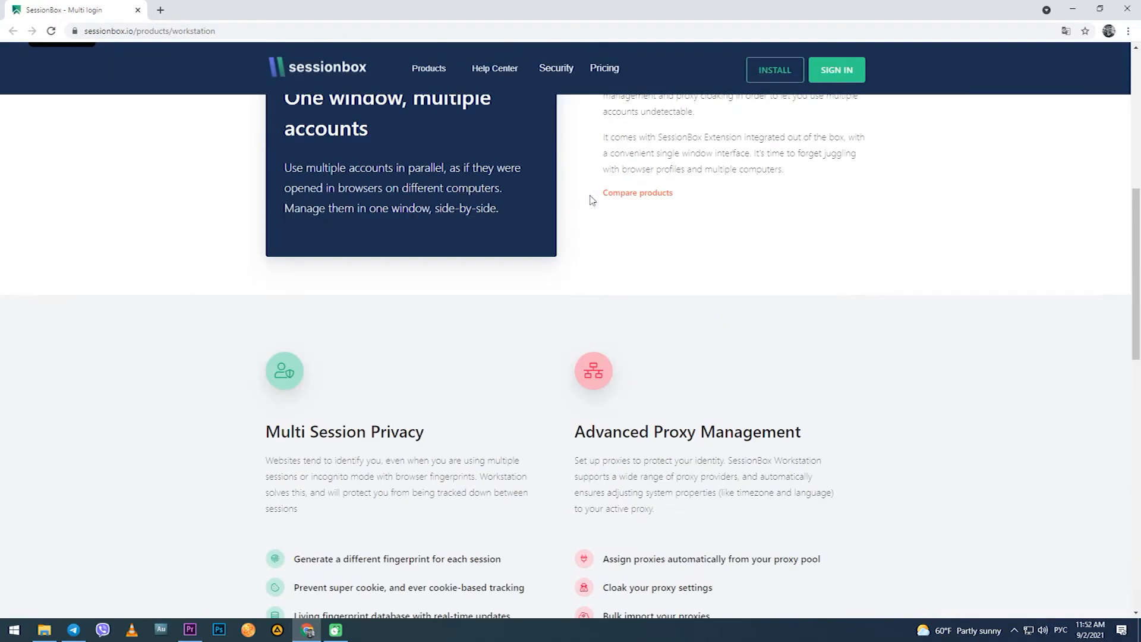
{"action": "scroll", "scroll_direction": "up", "scroll_amount": 3}
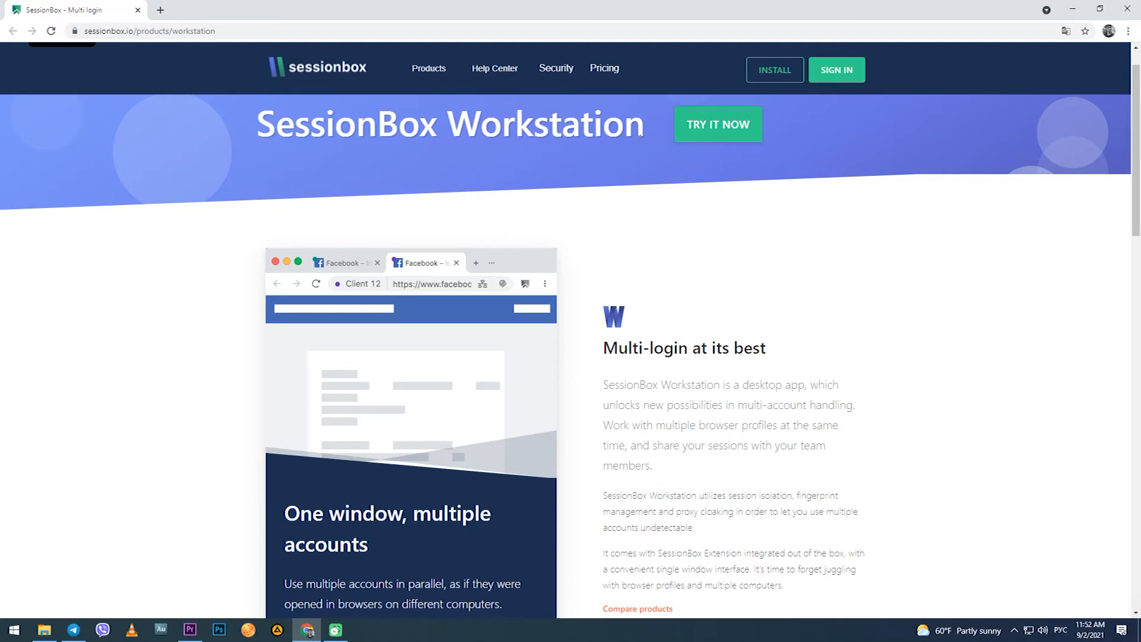
{"action": "mouse_move", "coordinate": [806, 229]}
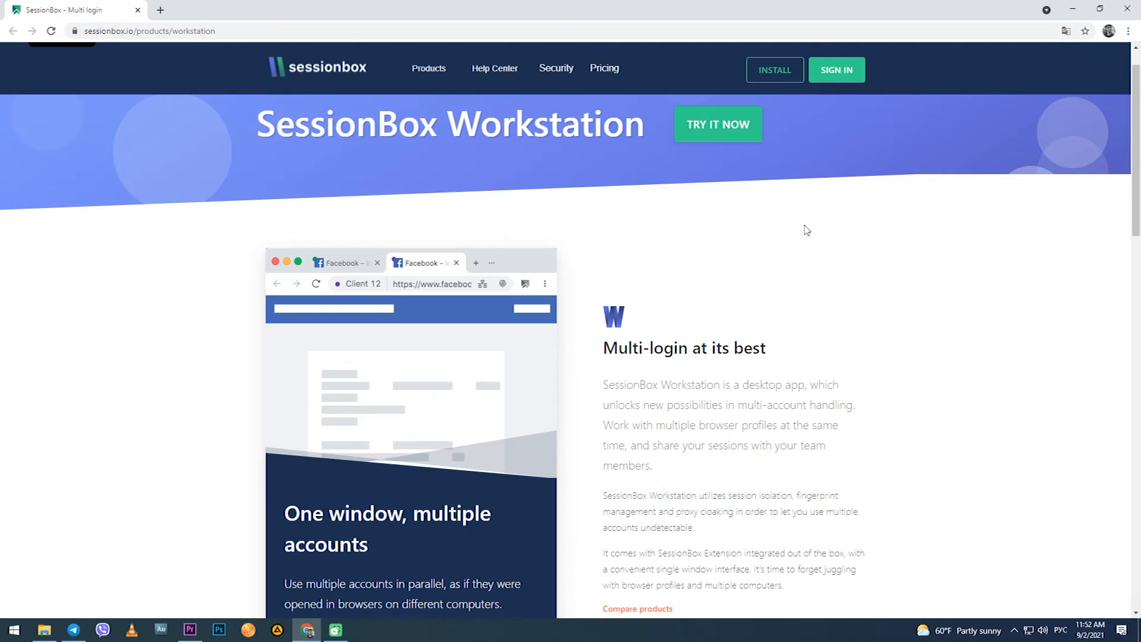
{"action": "mouse_move", "coordinate": [278, 270]}
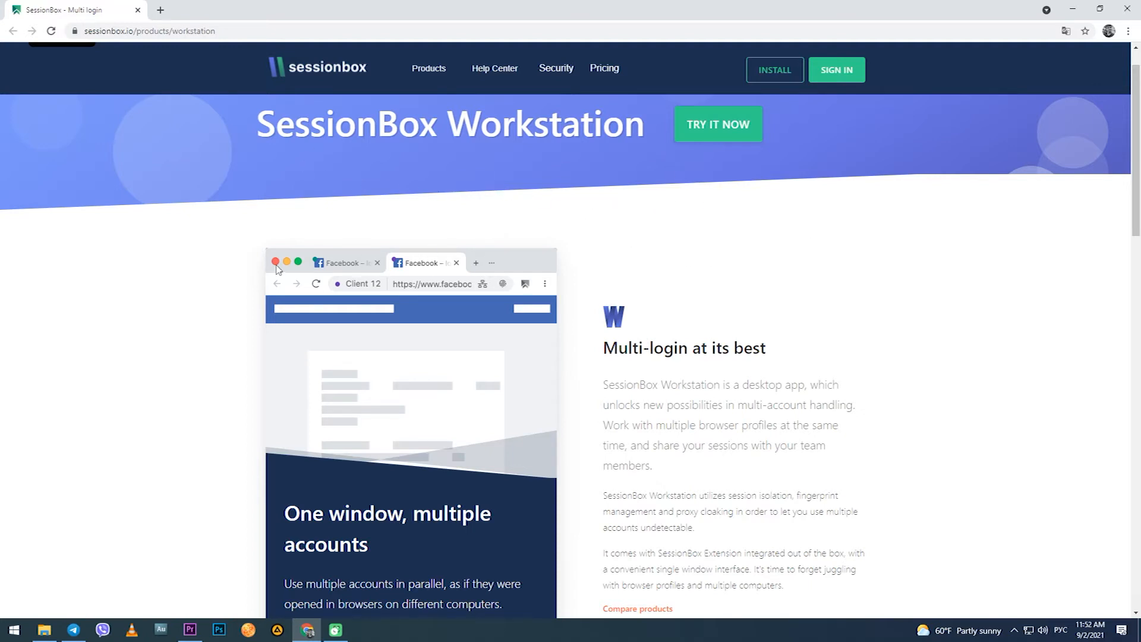
{"action": "mouse_move", "coordinate": [867, 300]}
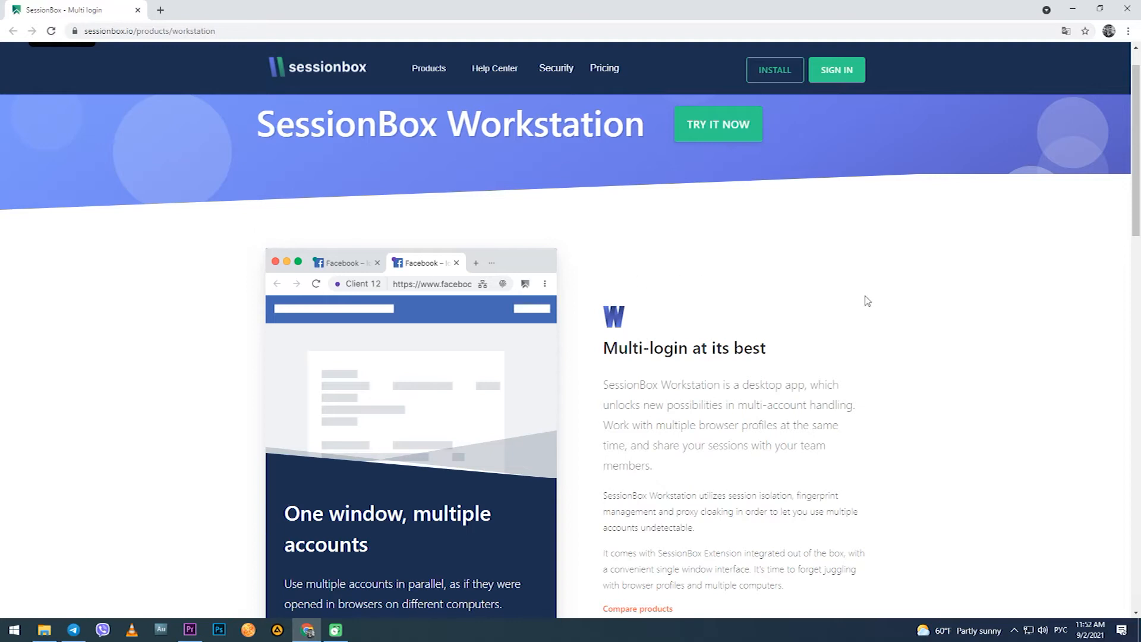
{"action": "scroll", "scroll_direction": "down", "scroll_amount": 3}
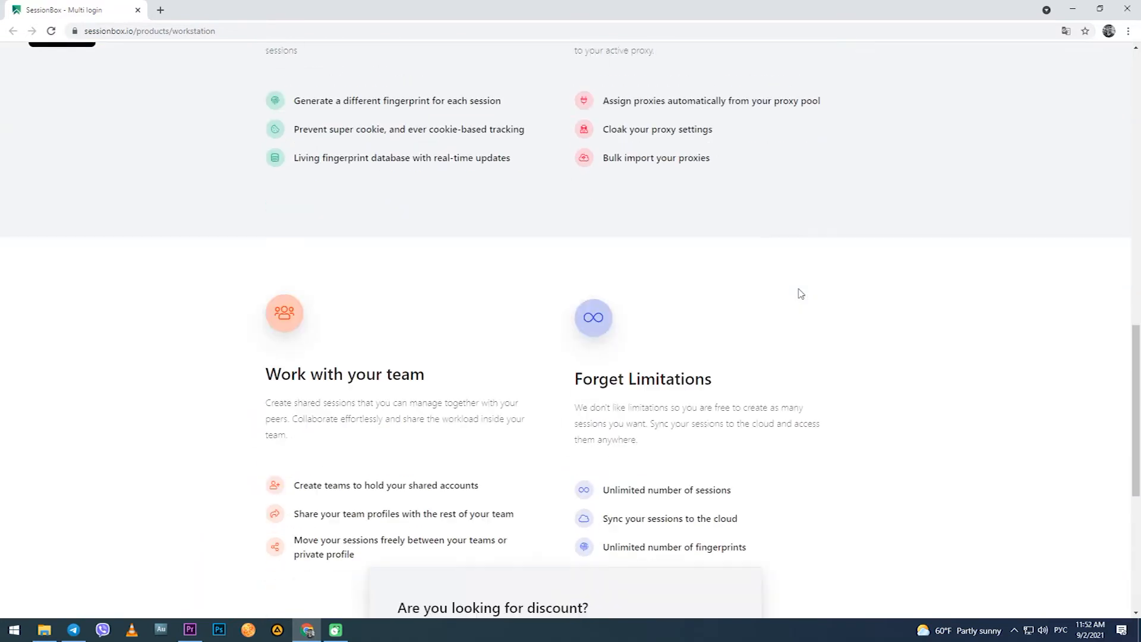
{"action": "scroll", "scroll_direction": "down", "scroll_amount": 3}
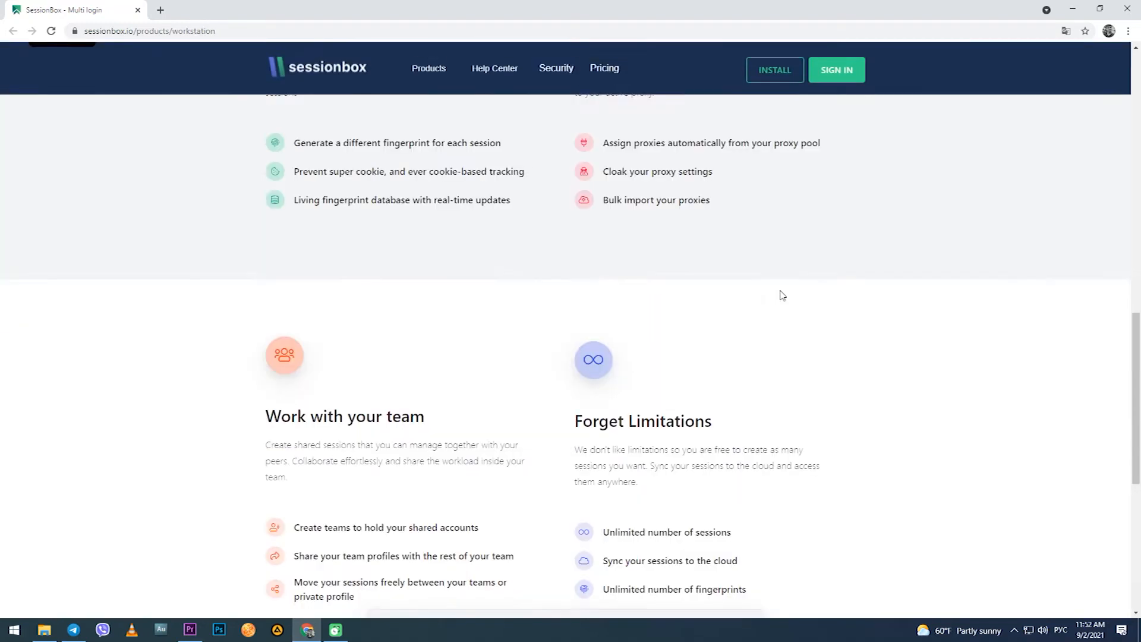
{"action": "scroll", "scroll_direction": "up", "scroll_amount": 3}
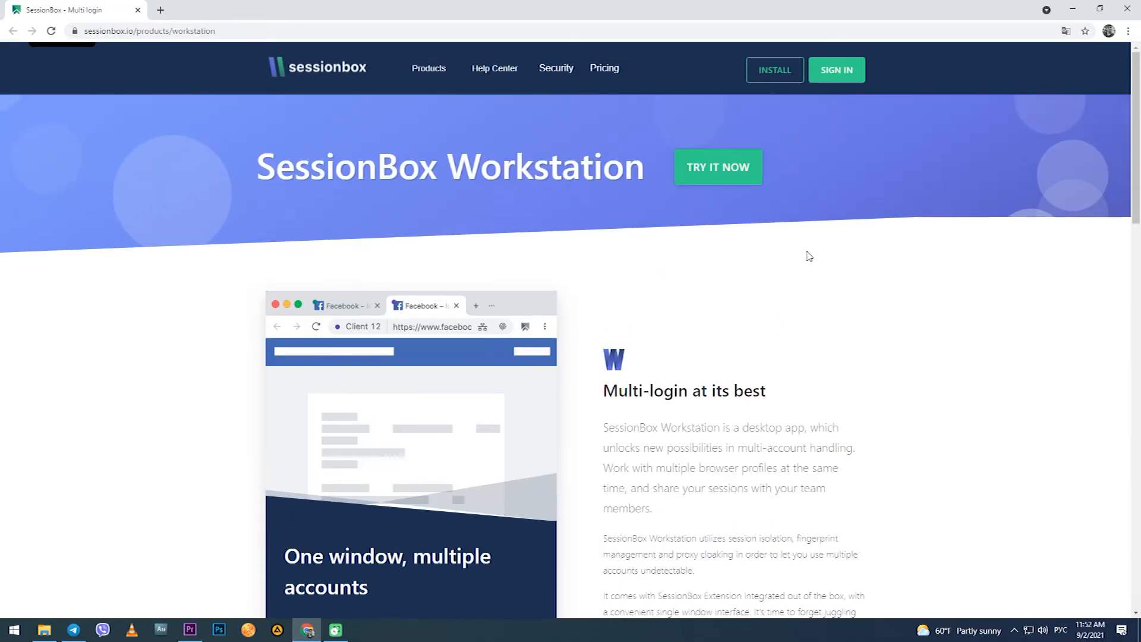
{"action": "mouse_move", "coordinate": [716, 333]}
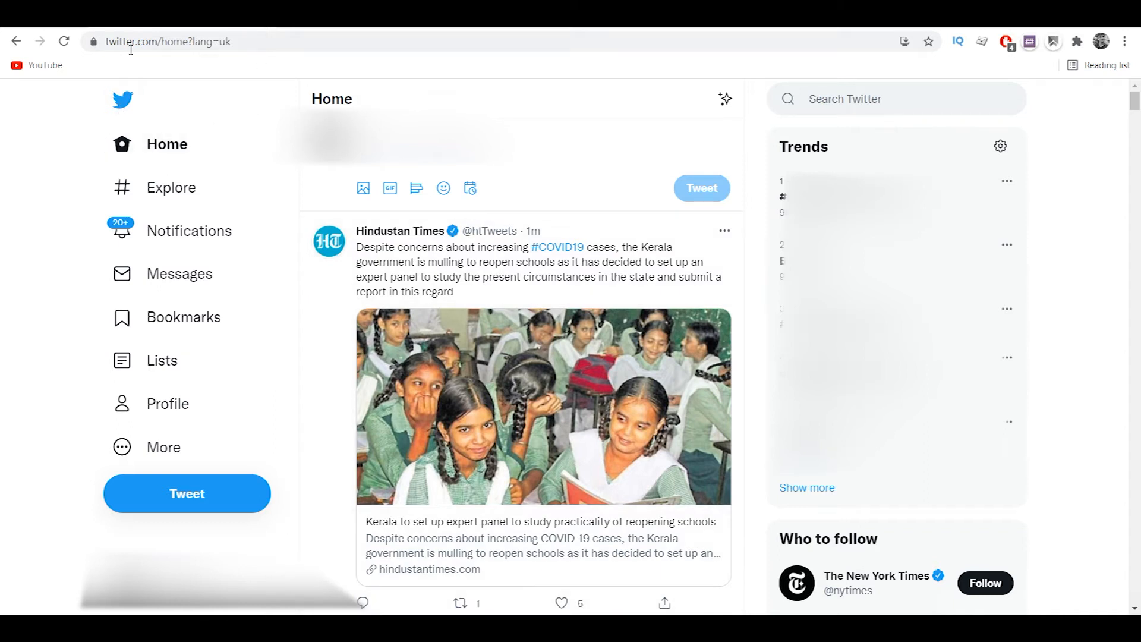
{"action": "mouse_move", "coordinate": [100, 95]}
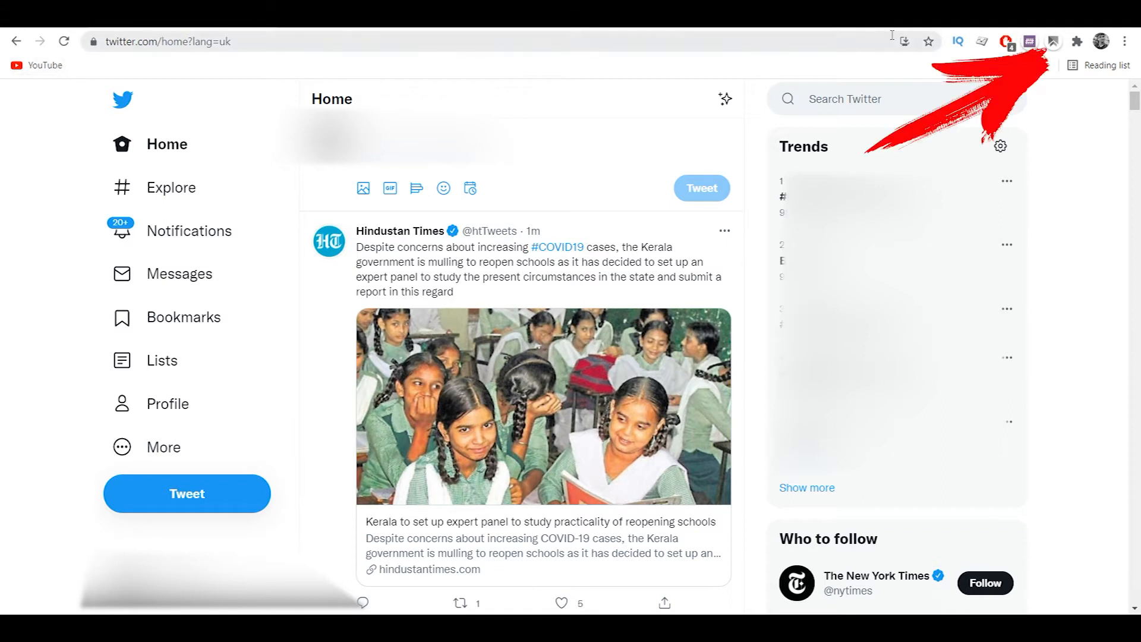
{"action": "left_click", "coordinate": [1052, 42]}
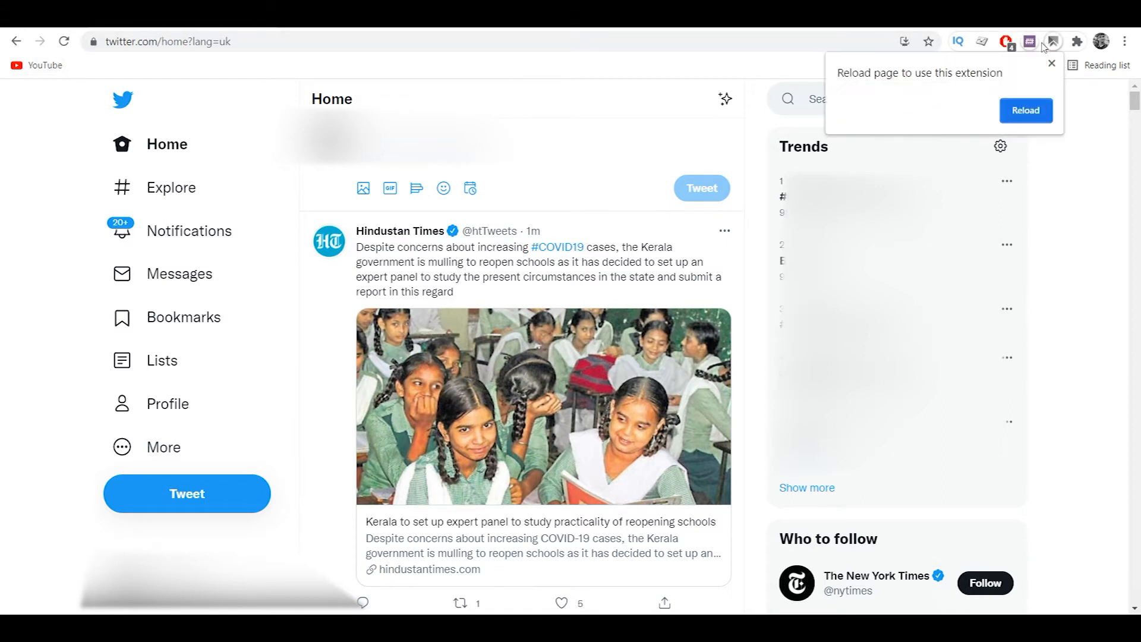
{"action": "mouse_move", "coordinate": [829, 67]}
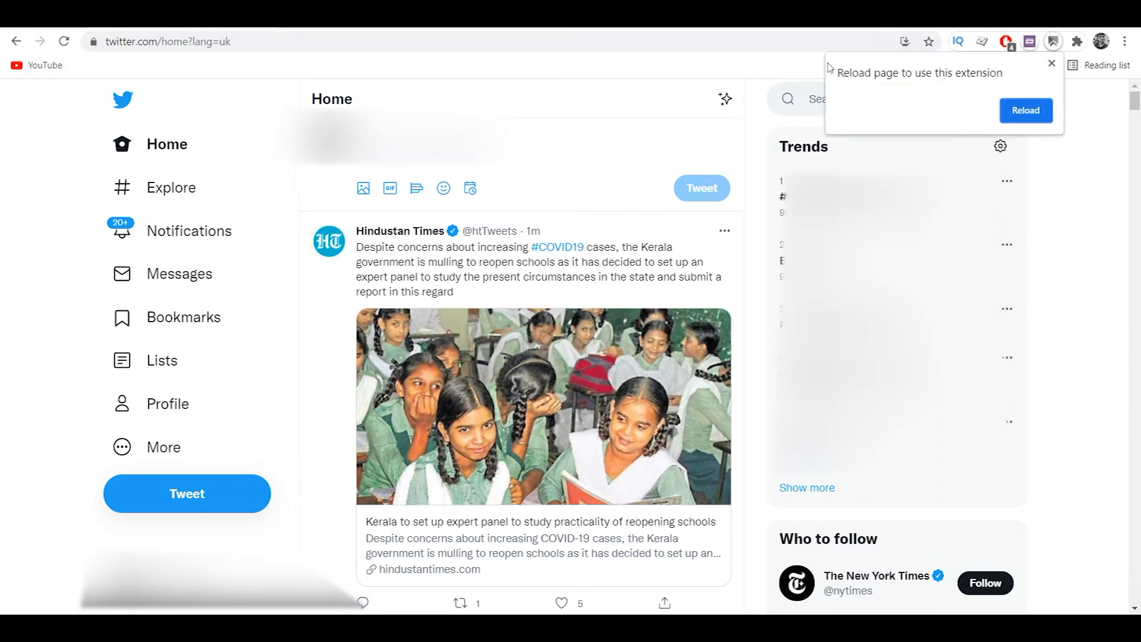
{"action": "mouse_move", "coordinate": [930, 109]}
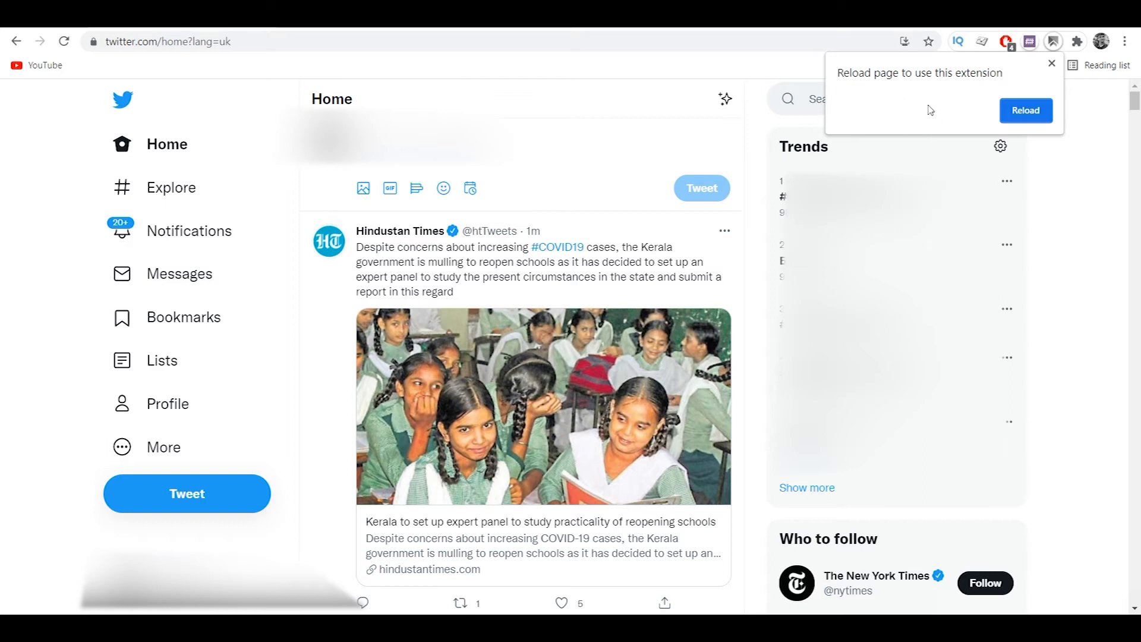
{"action": "left_click", "coordinate": [1025, 109]}
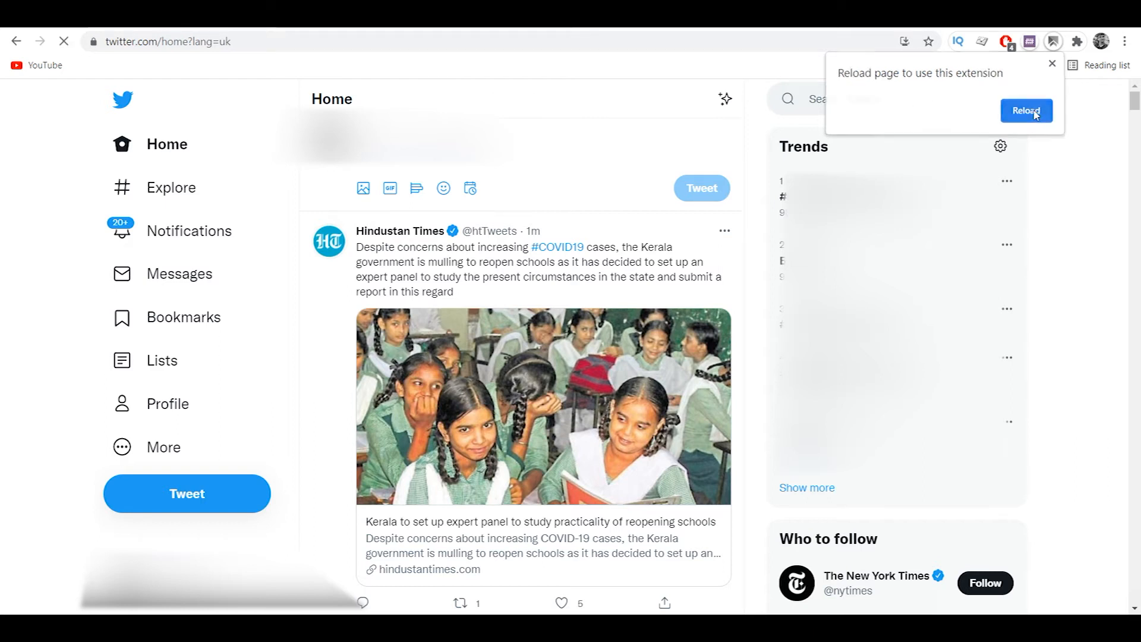
{"action": "left_click", "coordinate": [1025, 110]}
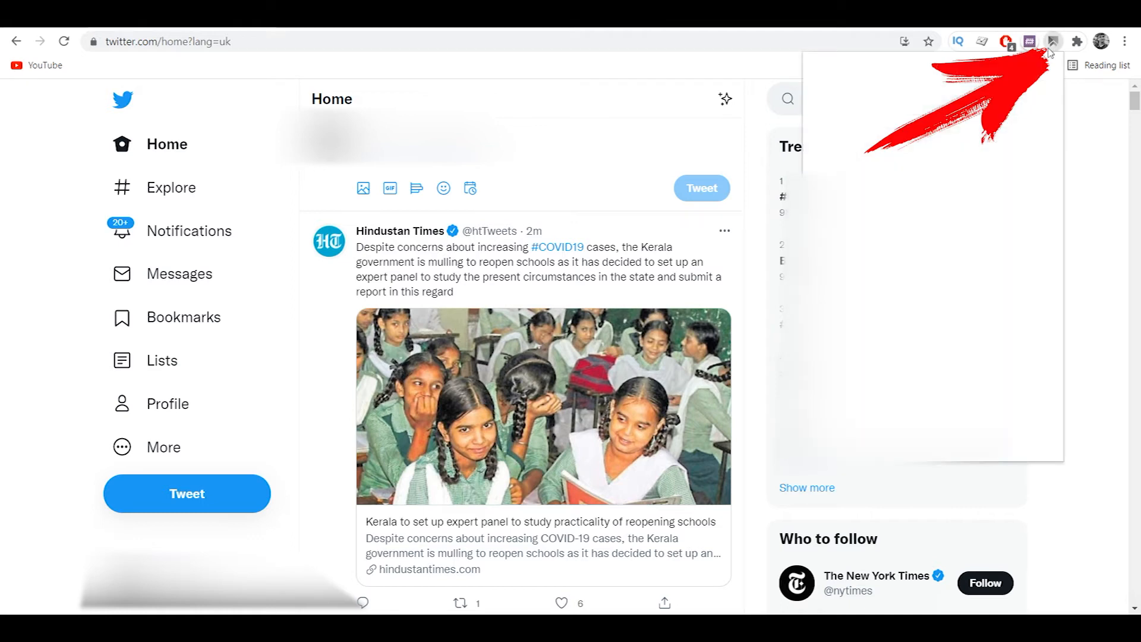
Create a new separate twitter.com session, My Session 2, from the Other sessions list
{"action": "left_click", "coordinate": [1052, 42]}
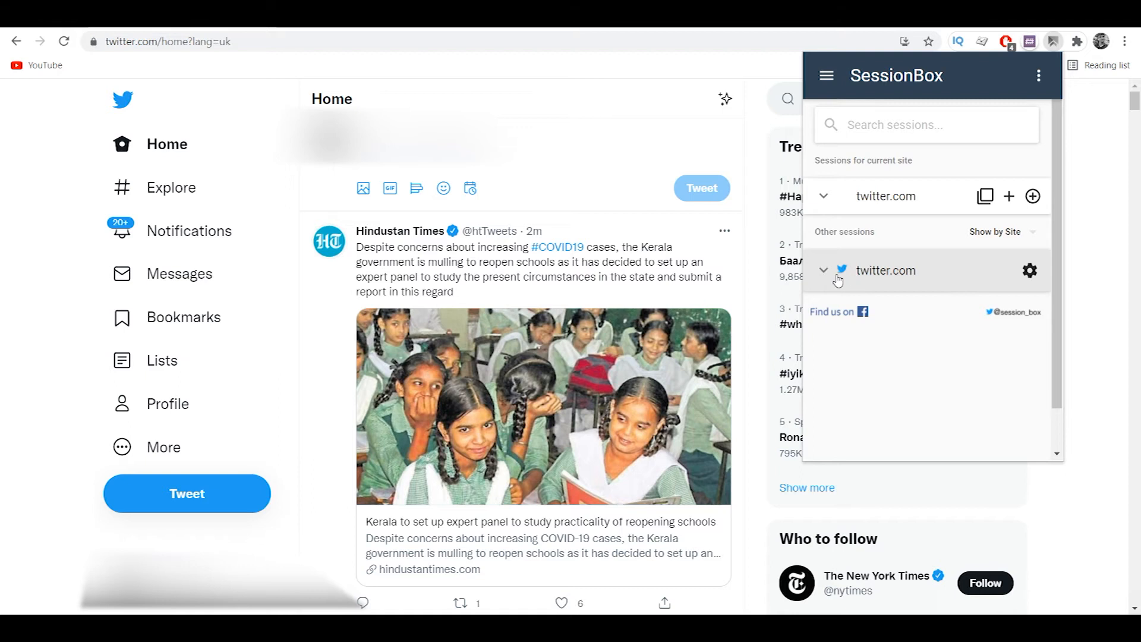
{"action": "left_click", "coordinate": [825, 270]}
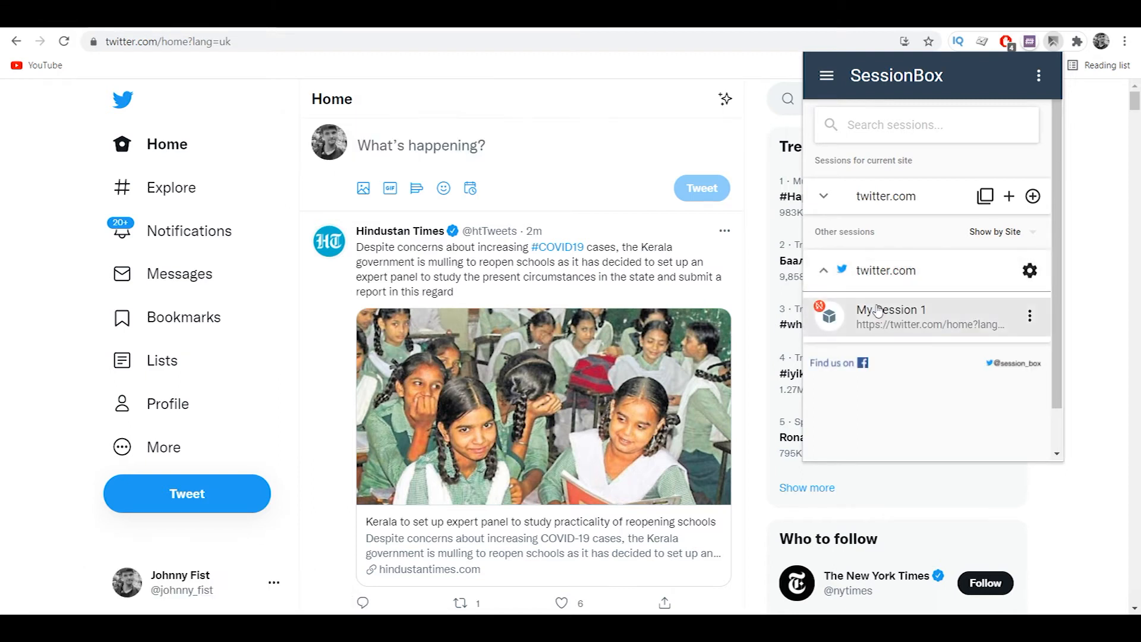
{"action": "left_click", "coordinate": [891, 309]}
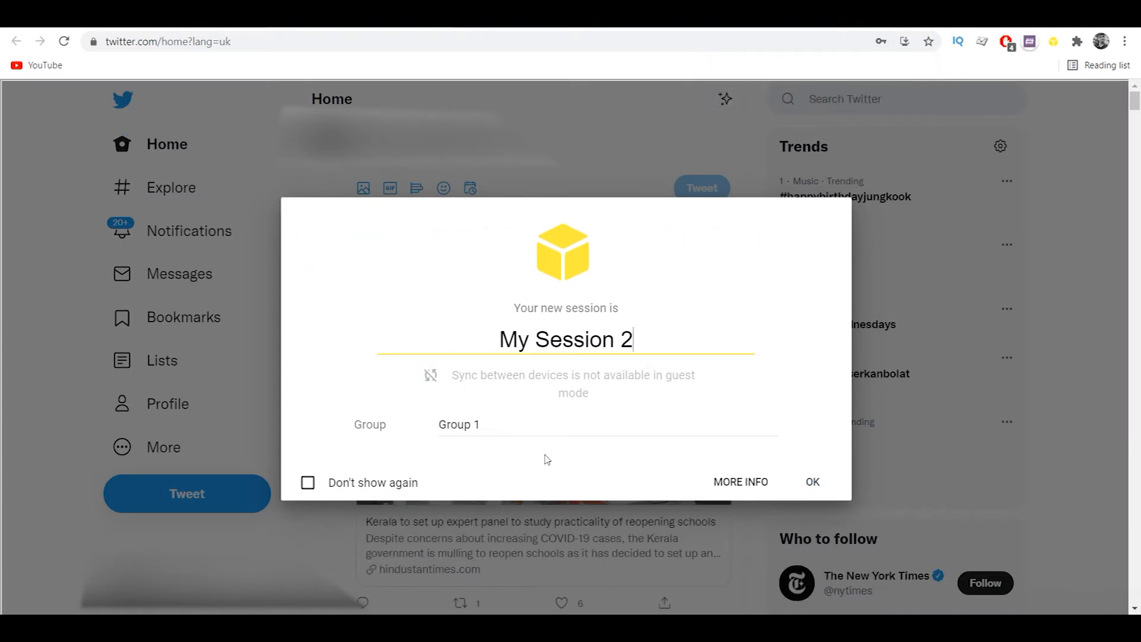
{"action": "mouse_move", "coordinate": [635, 359]}
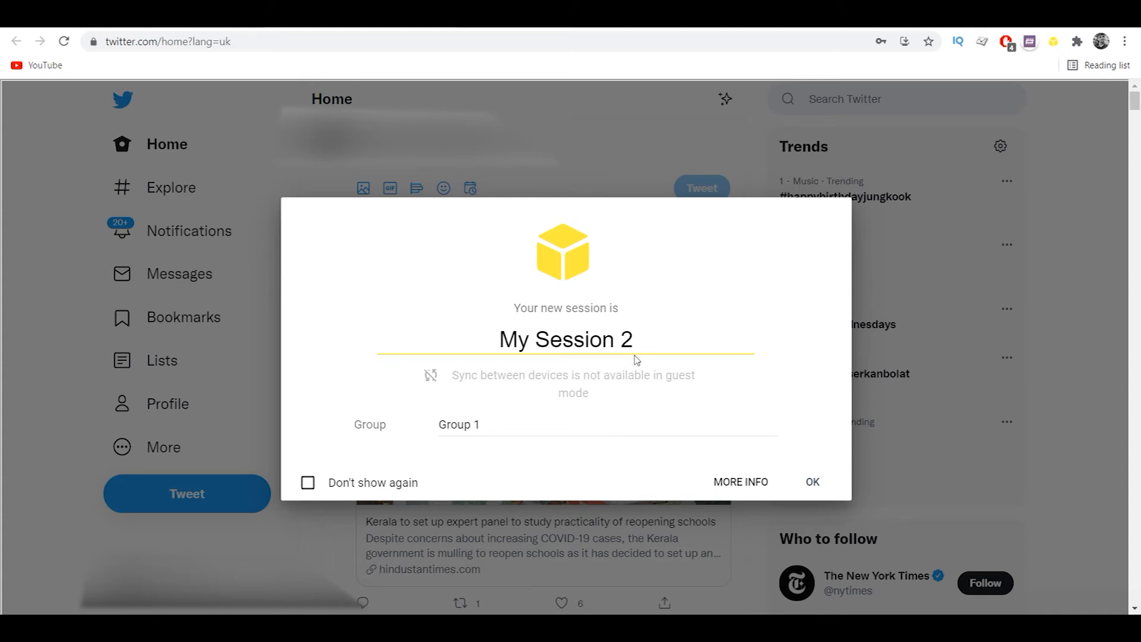
{"action": "mouse_move", "coordinate": [811, 481]}
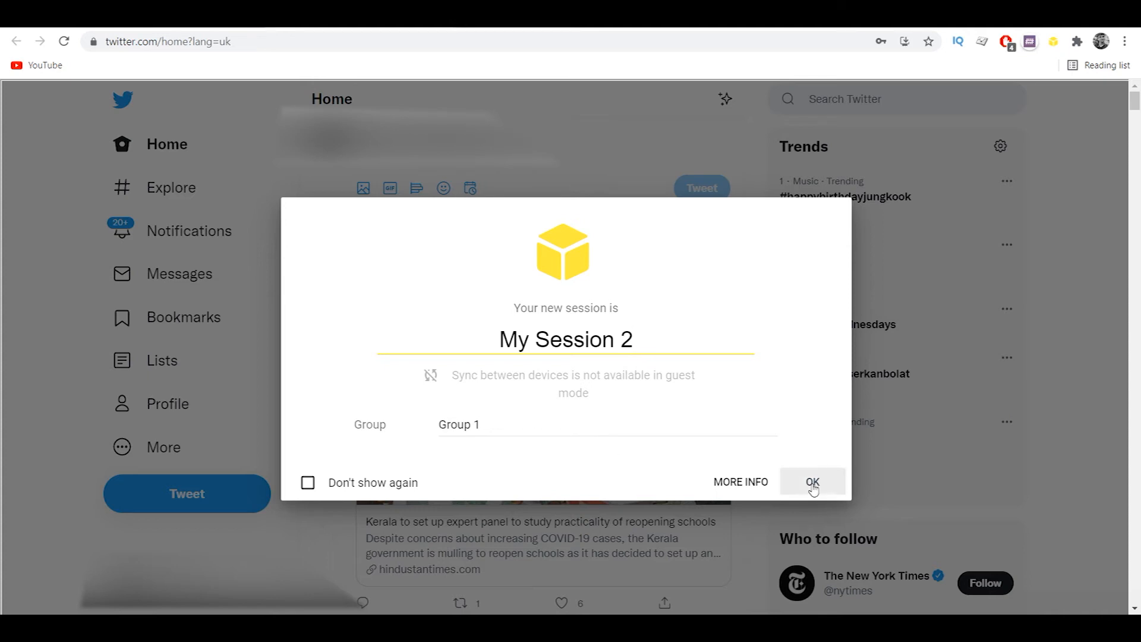
Accept the 'Your new session is My Session 2' notice with OK
{"action": "left_click", "coordinate": [812, 482]}
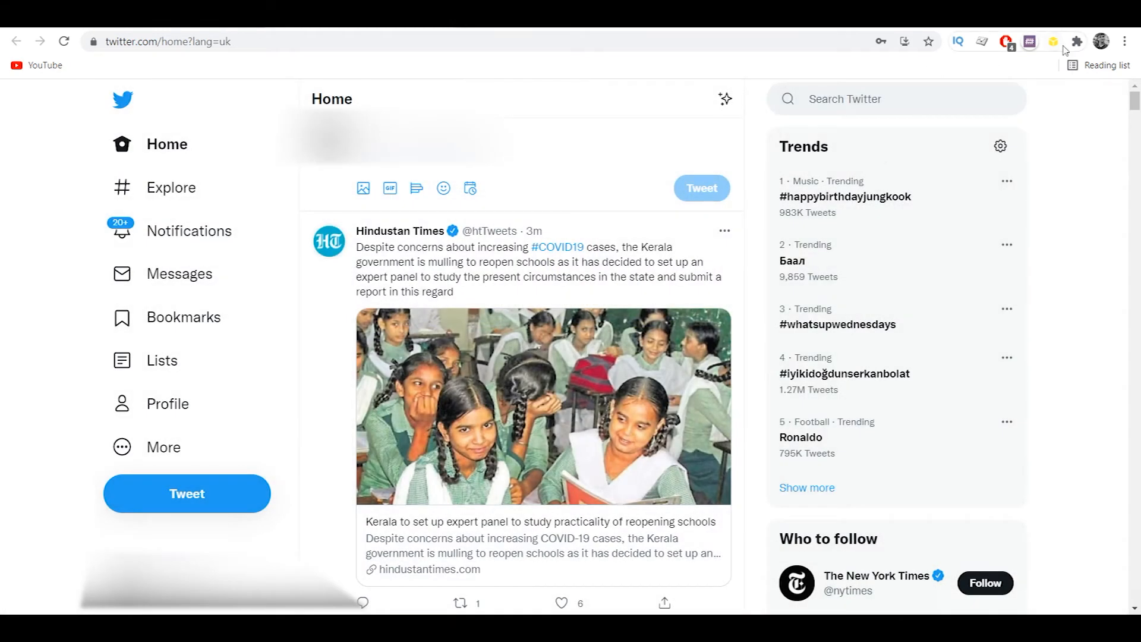
Show the settings of My Session 2 via its three-dot menu in the session list
{"action": "left_click", "coordinate": [1052, 42]}
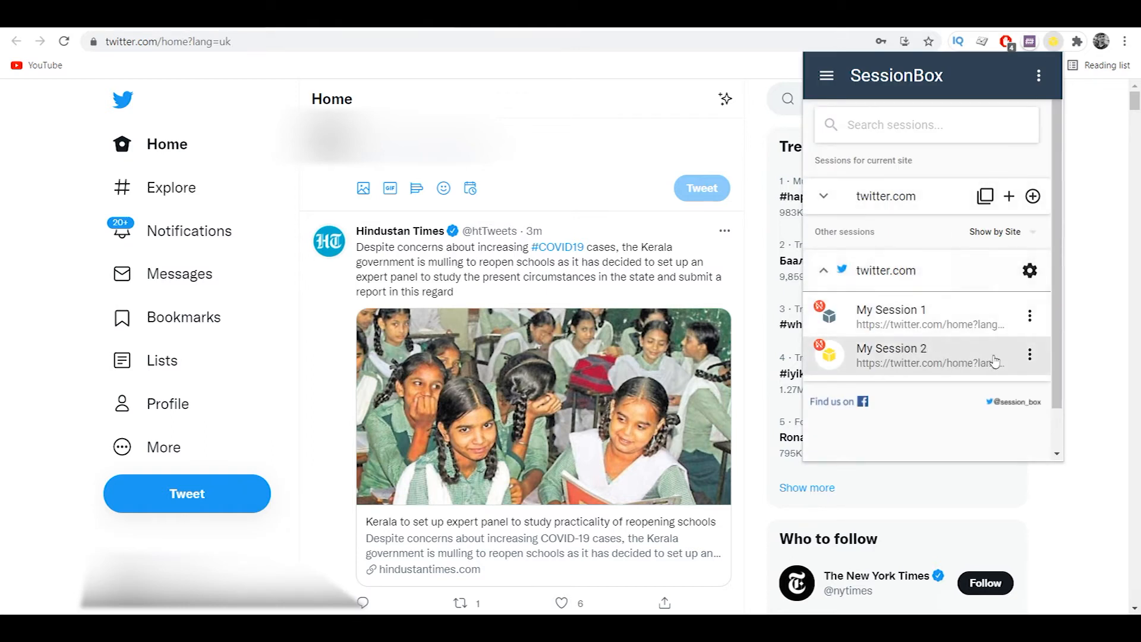
{"action": "mouse_move", "coordinate": [863, 367]}
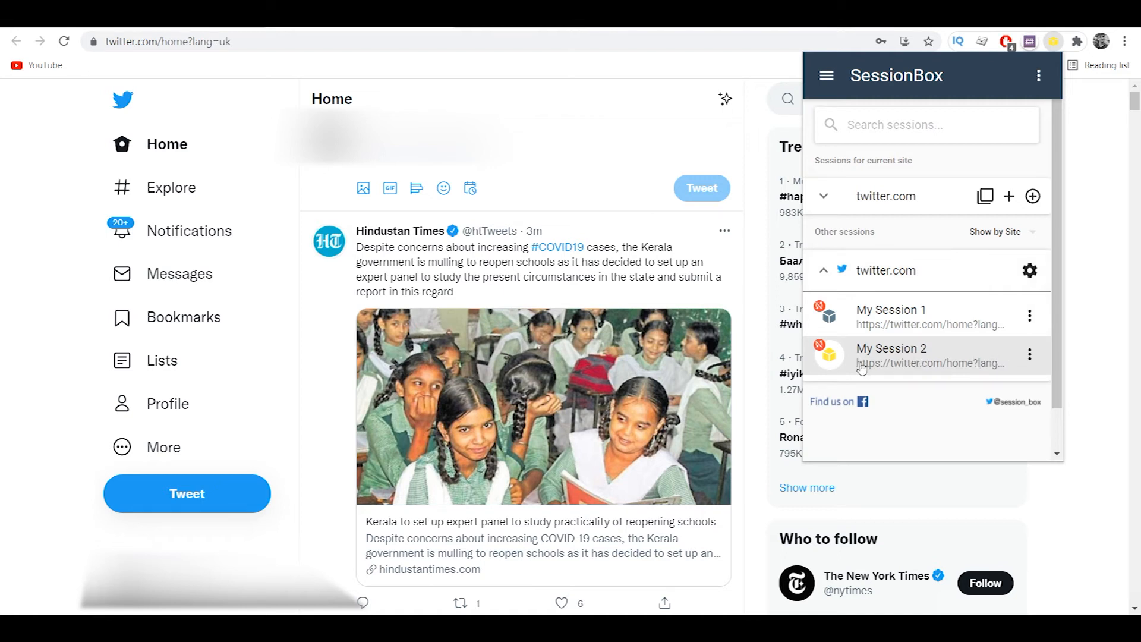
{"action": "mouse_move", "coordinate": [1030, 357]}
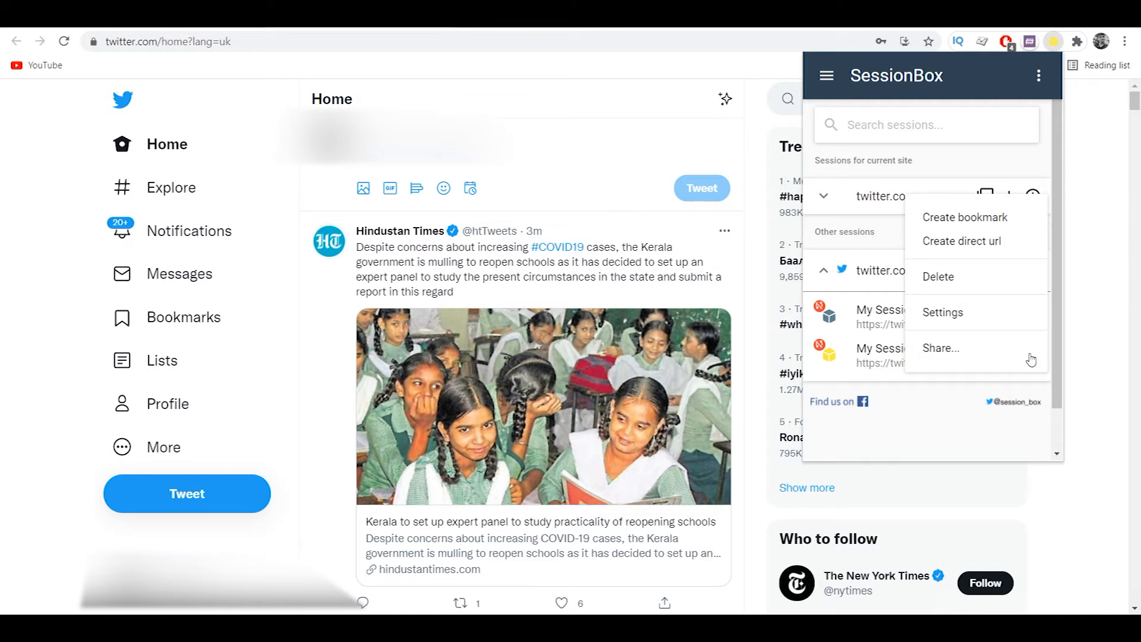
{"action": "left_click", "coordinate": [942, 312]}
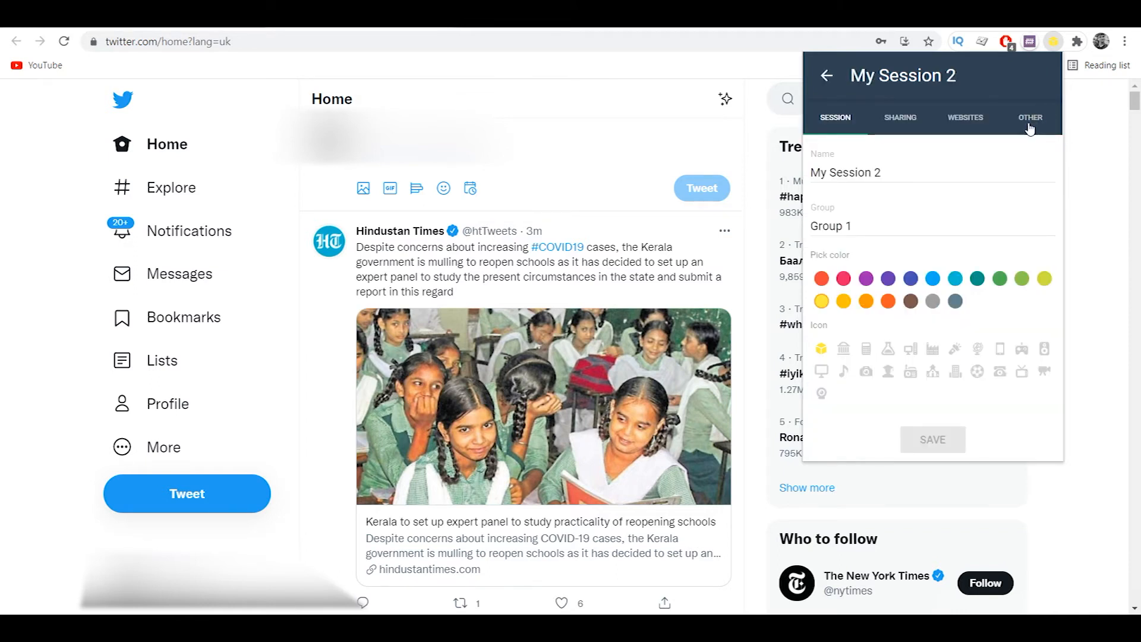
Choose Add new... in the Proxy dropdown of My Session 2's Other settings
{"action": "left_click", "coordinate": [1029, 118]}
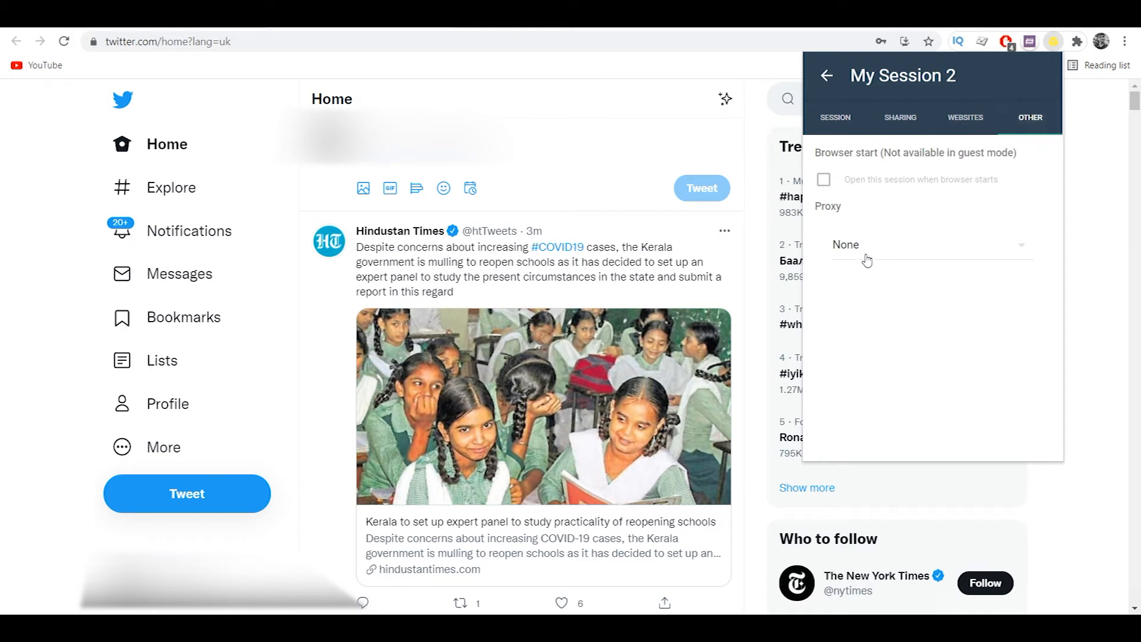
{"action": "mouse_move", "coordinate": [827, 211]}
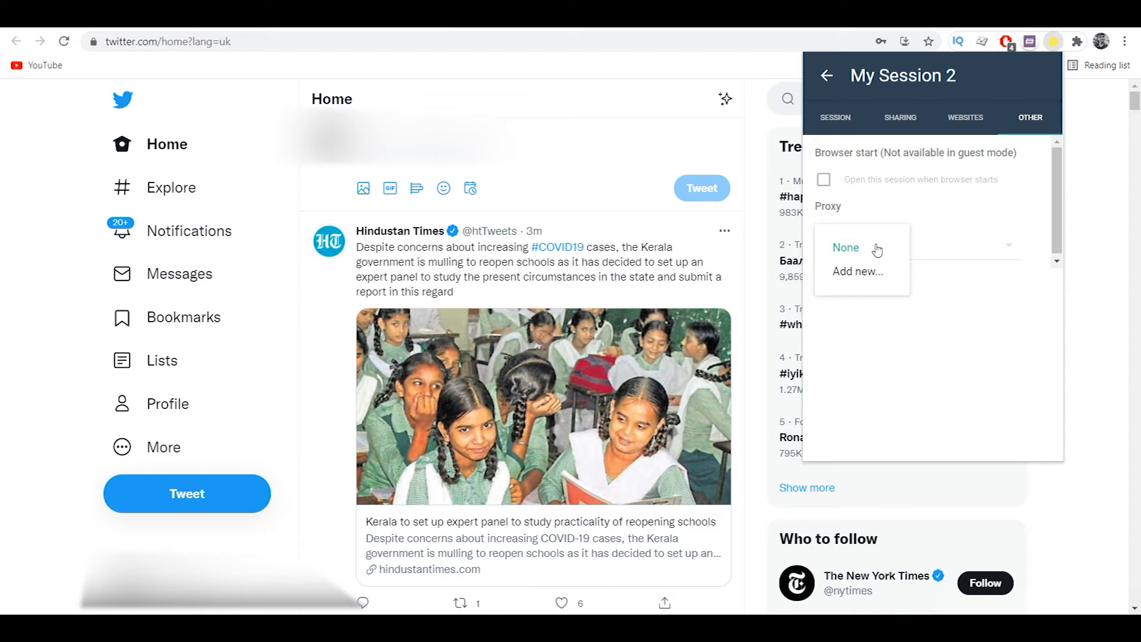
{"action": "left_click", "coordinate": [857, 271]}
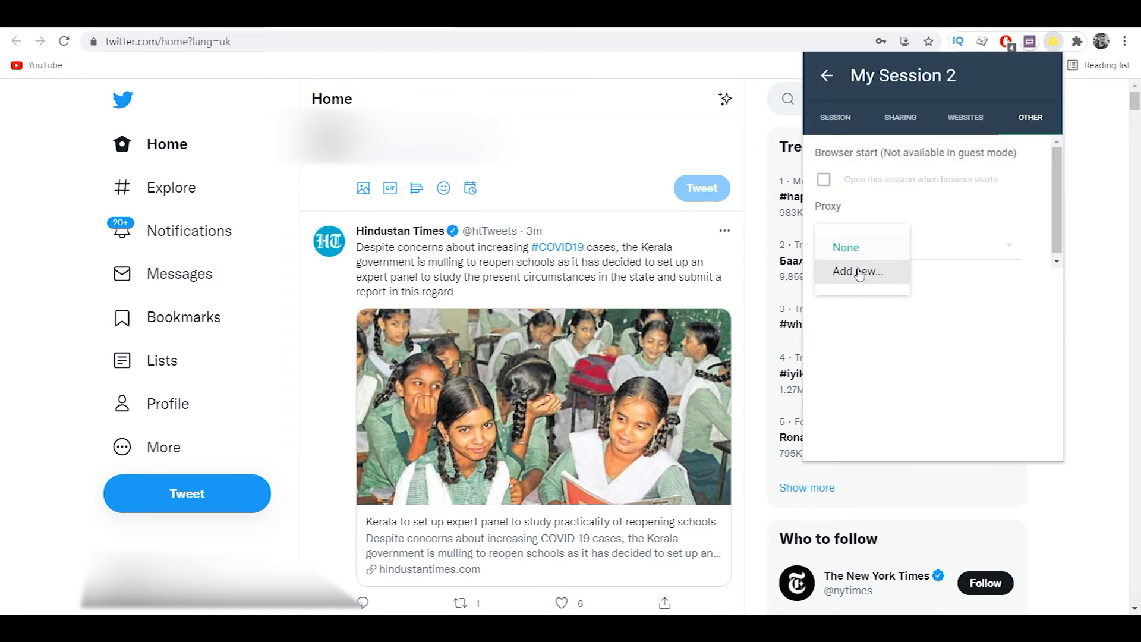
{"action": "left_click", "coordinate": [857, 271]}
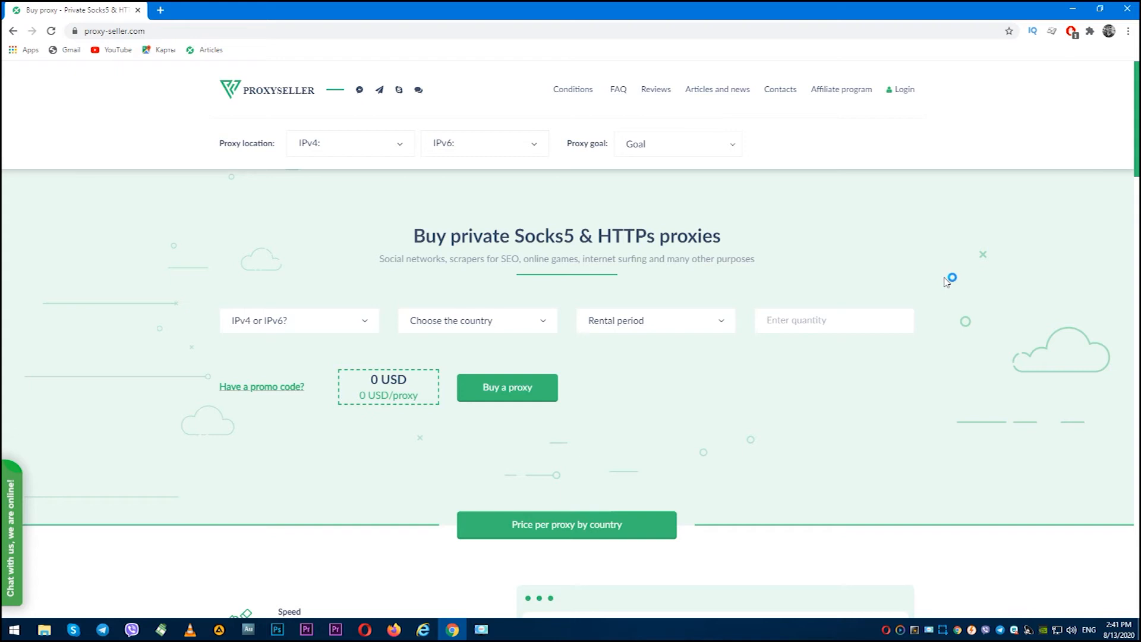
{"action": "mouse_move", "coordinate": [947, 283]}
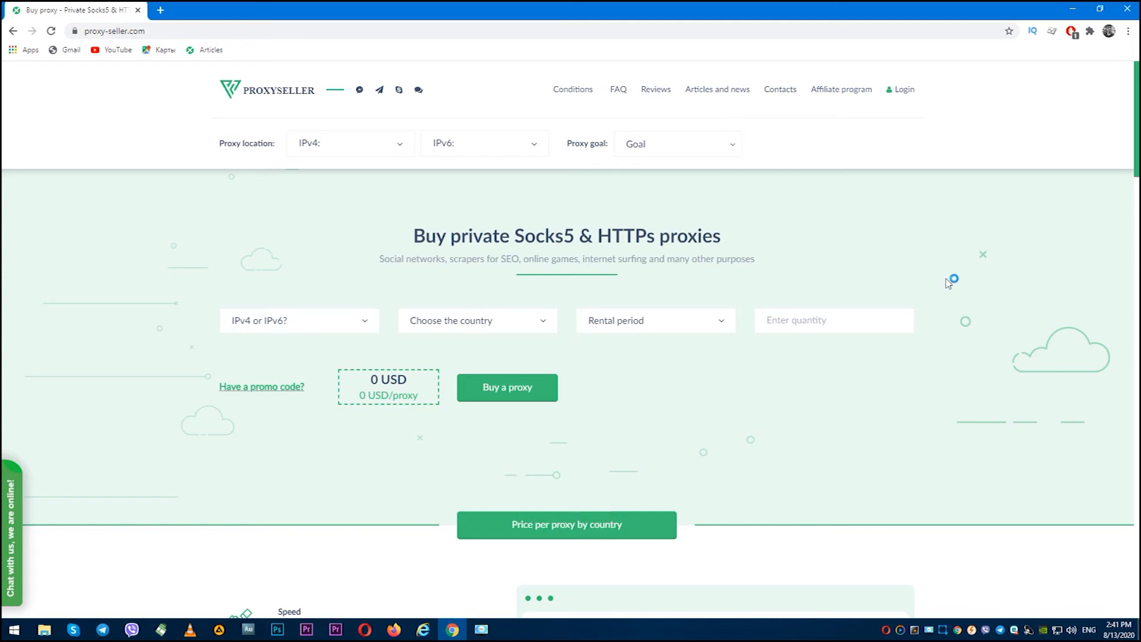
{"action": "mouse_move", "coordinate": [948, 283]}
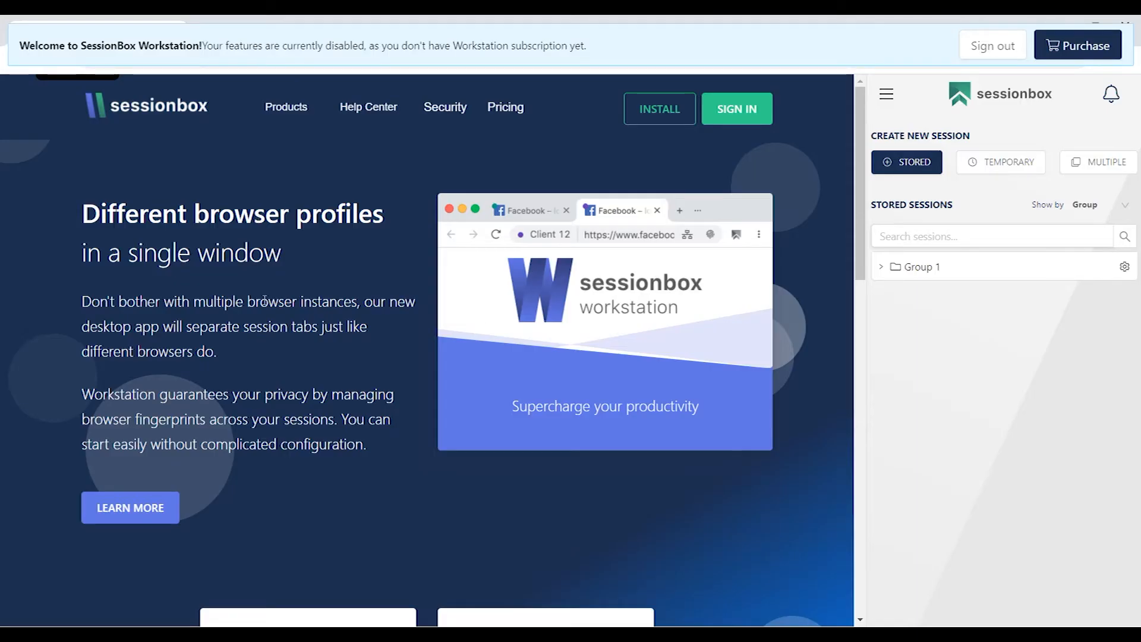
{"action": "mouse_move", "coordinate": [523, 284]}
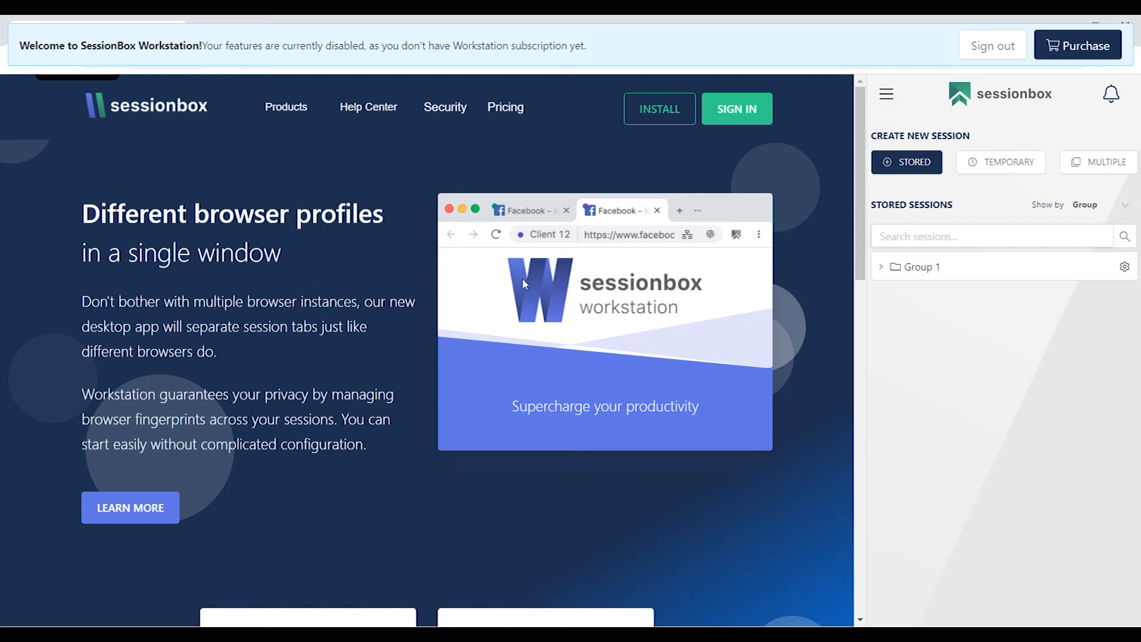
{"action": "mouse_move", "coordinate": [511, 192]}
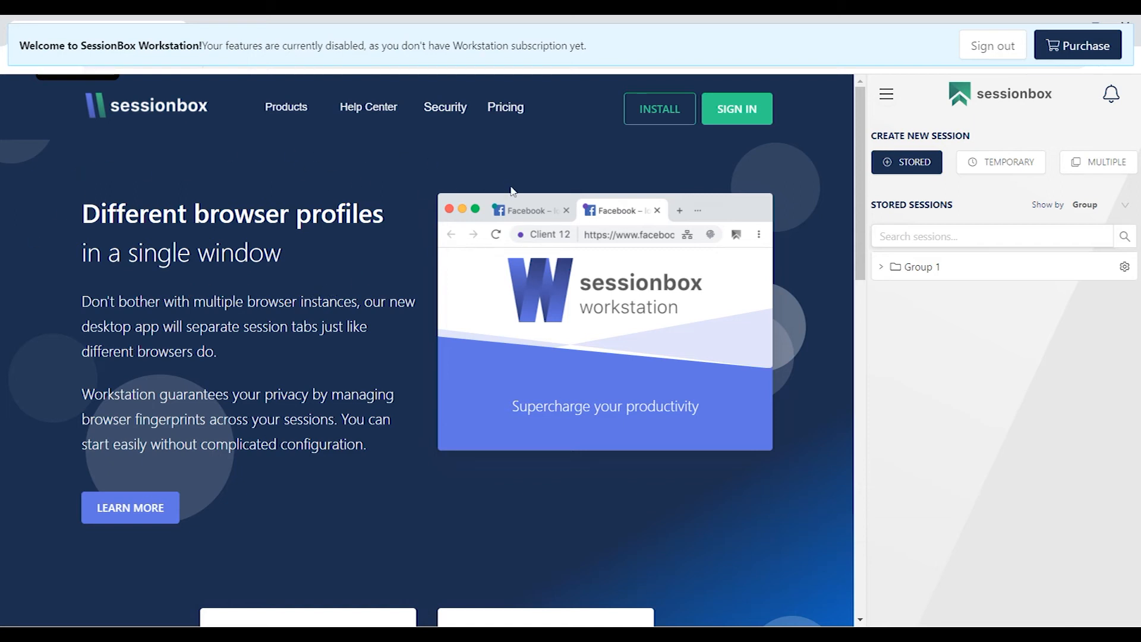
{"action": "mouse_move", "coordinate": [520, 501]}
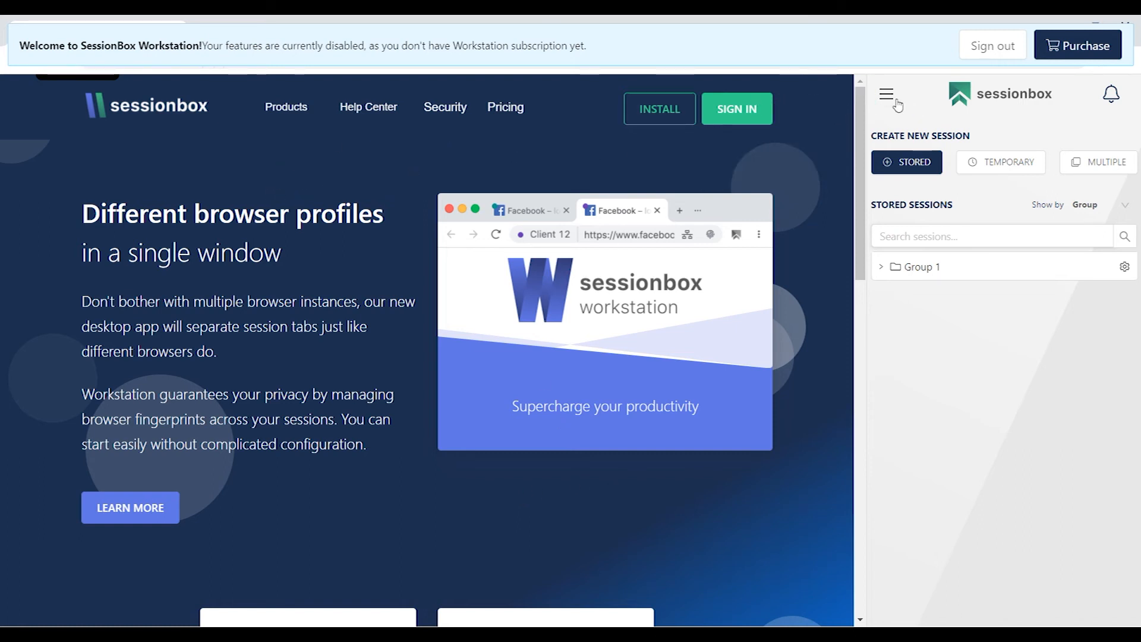
Reach the Proxy Manager through the navigation menu's Settings and Manage proxies
{"action": "left_click", "coordinate": [886, 96]}
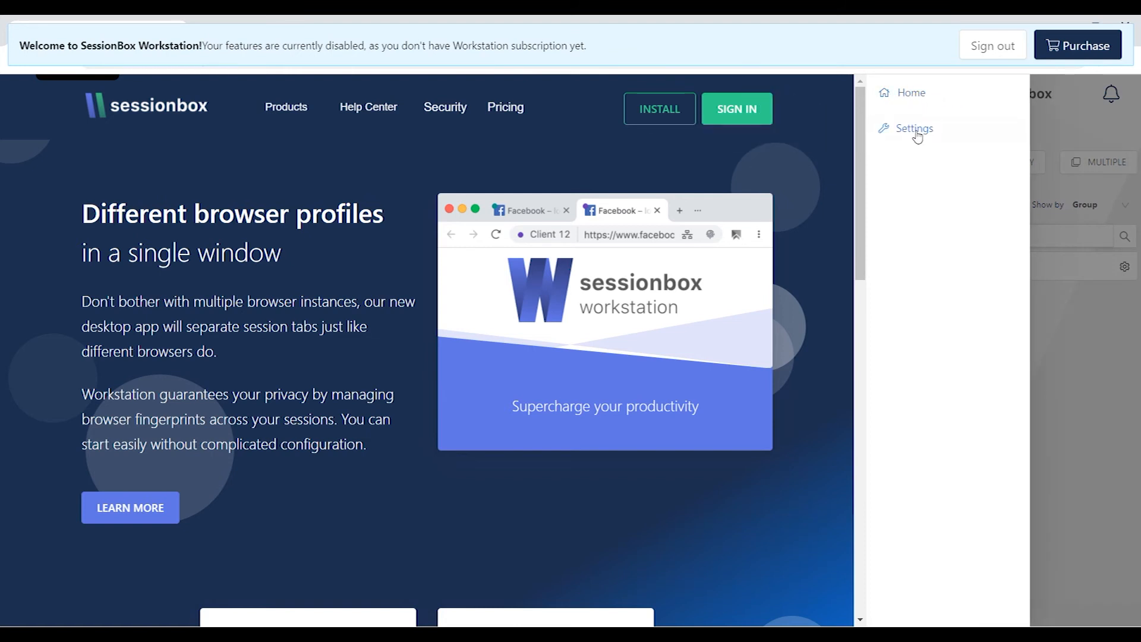
{"action": "left_click", "coordinate": [914, 128]}
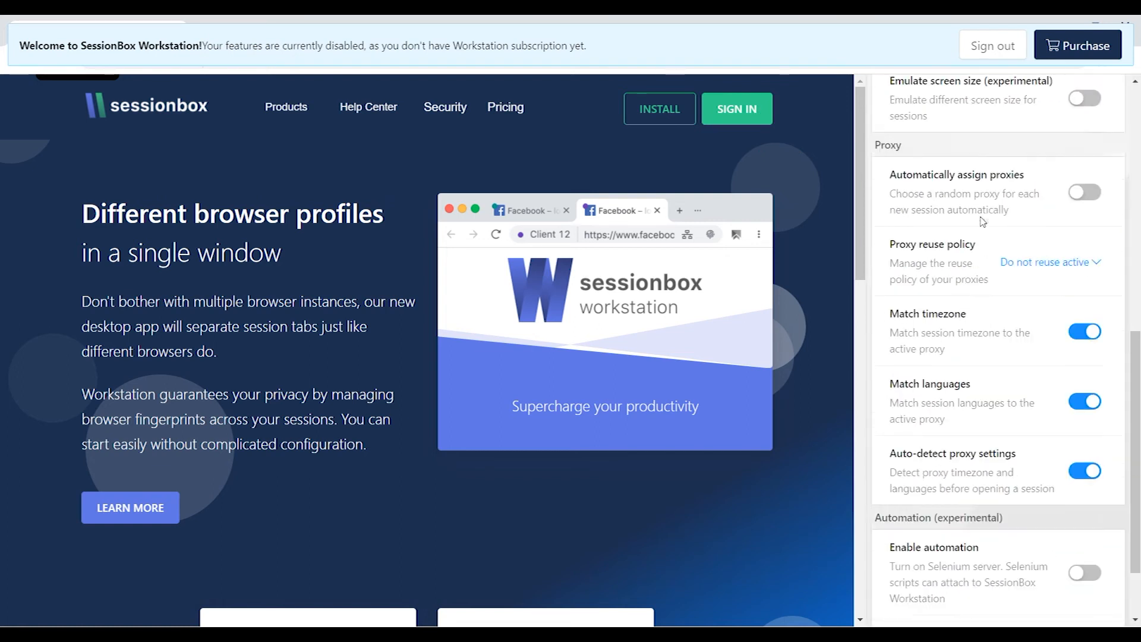
{"action": "left_click", "coordinate": [1081, 616]}
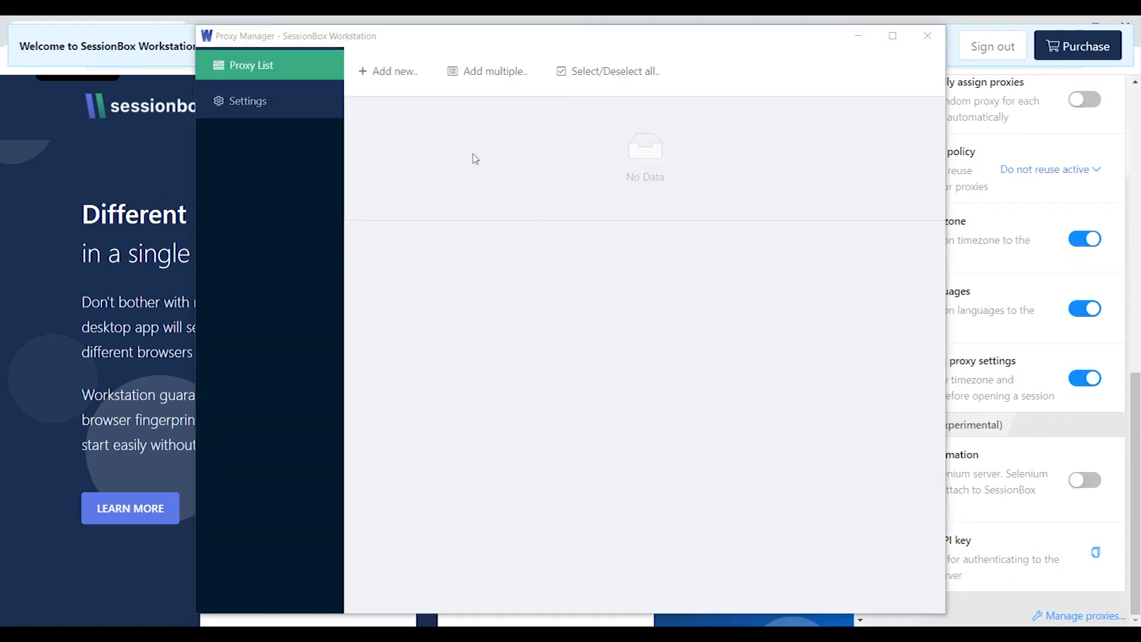
{"action": "mouse_move", "coordinate": [445, 185]}
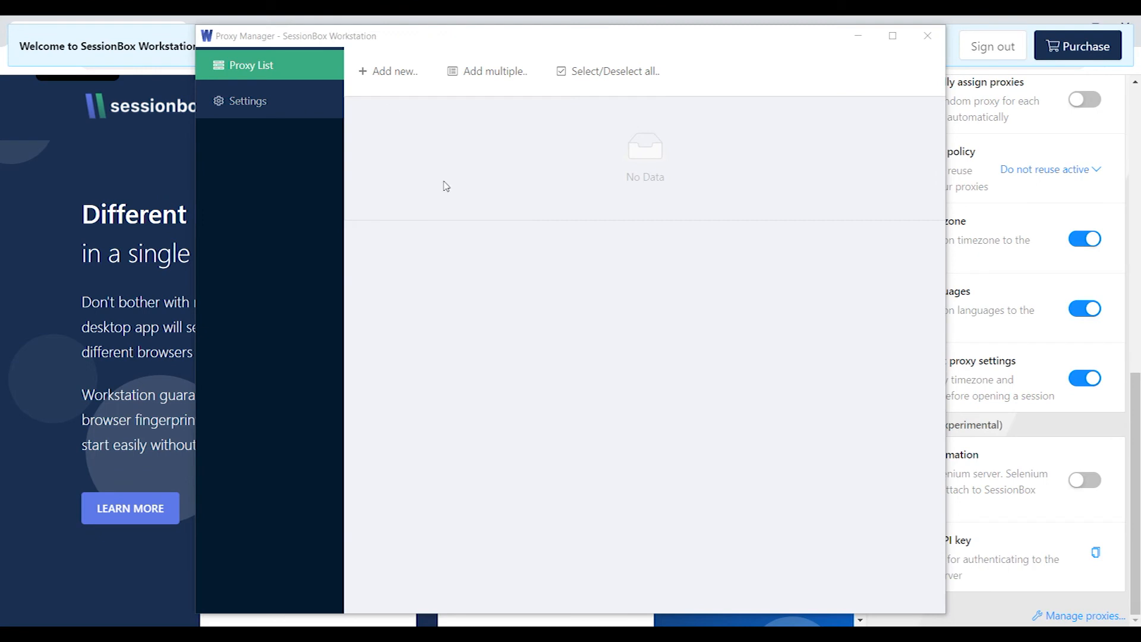
{"action": "mouse_move", "coordinate": [384, 135]}
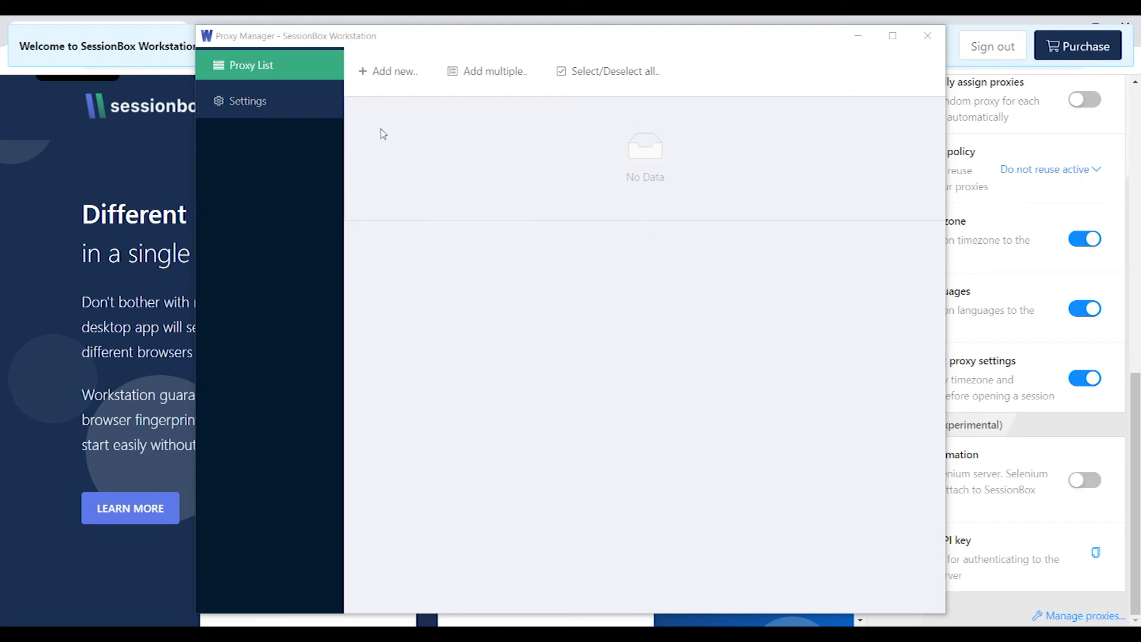
{"action": "mouse_move", "coordinate": [713, 150]}
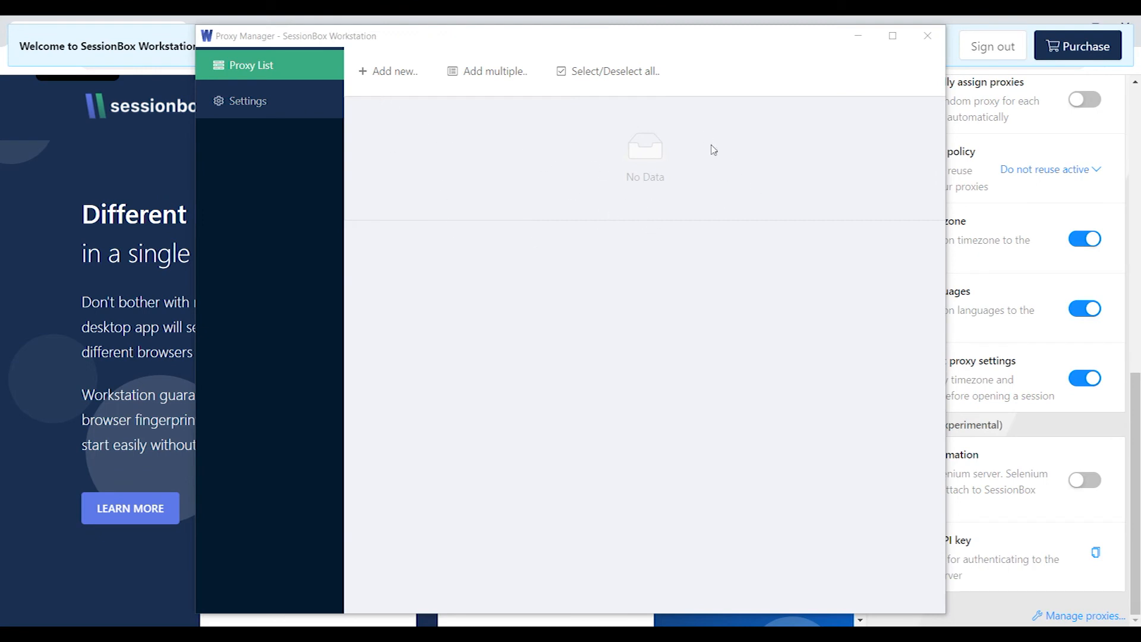
{"action": "mouse_move", "coordinate": [651, 189]}
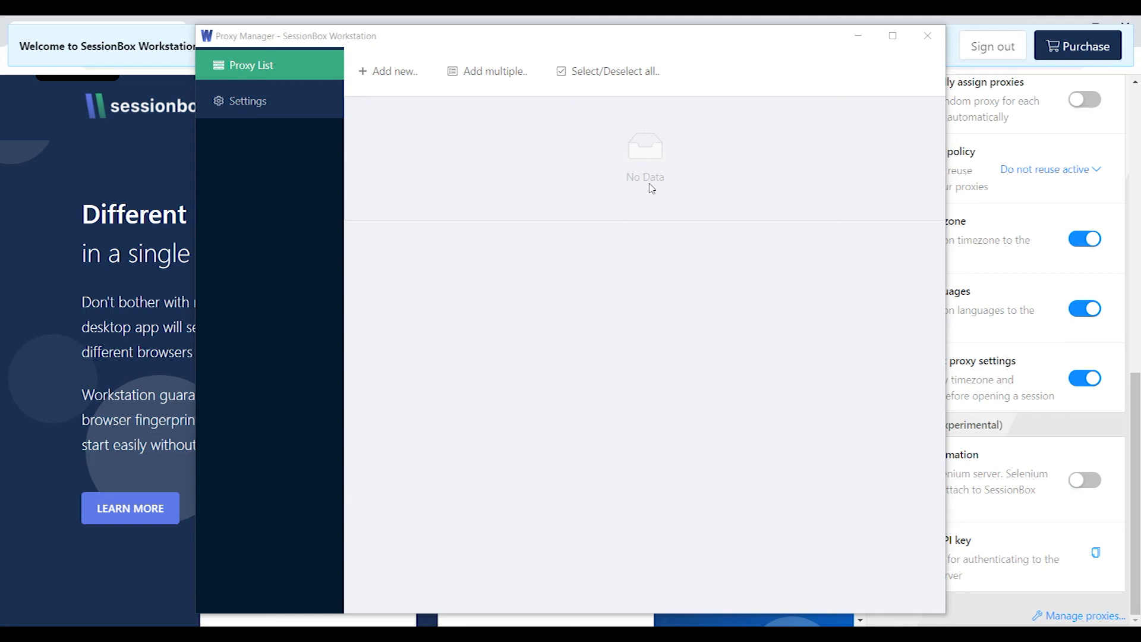
{"action": "mouse_move", "coordinate": [395, 70]}
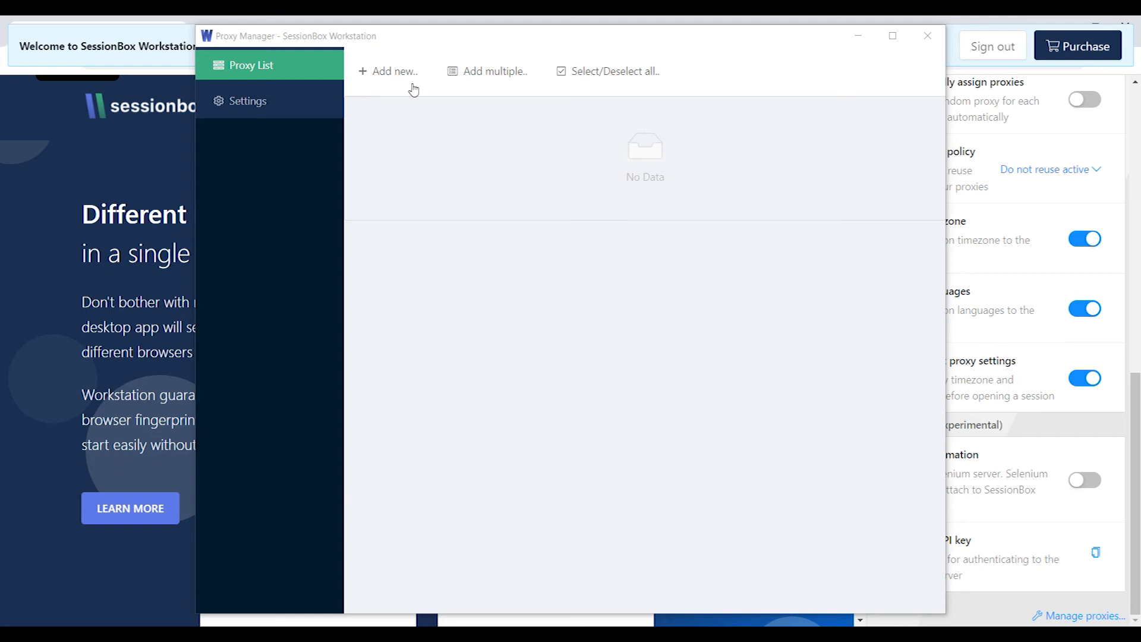
Start a new proxy entry with Add new.. in the Proxy List
{"action": "left_click", "coordinate": [388, 70]}
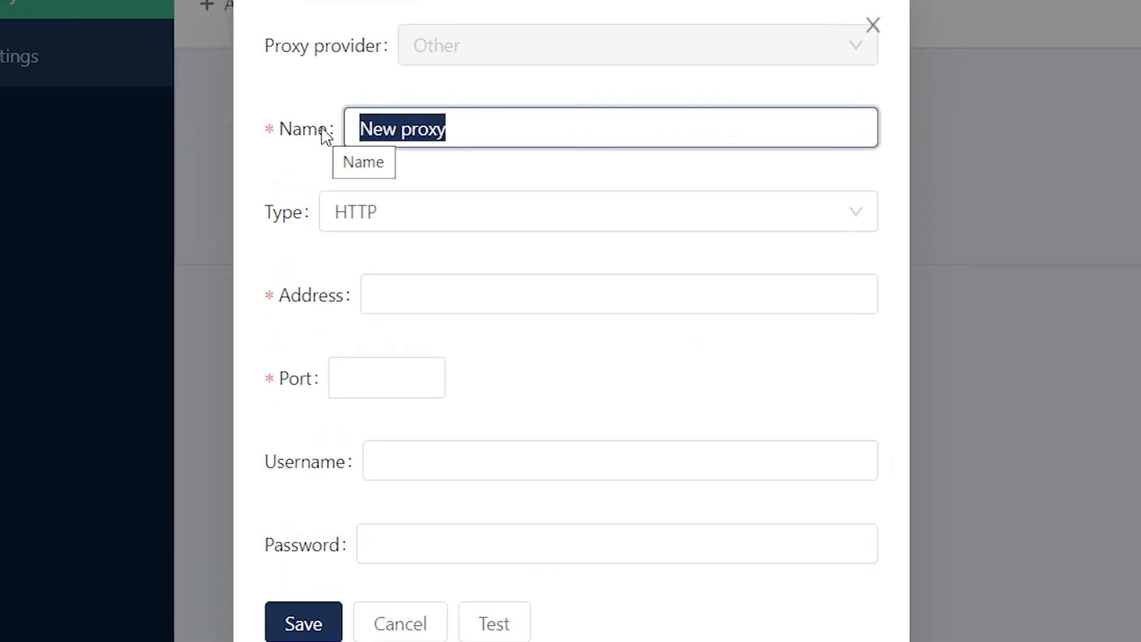
Enter proxy name My proxy, type HTTPS, address 123.23.23.23, port 80 and login/password fields
{"action": "type", "text": "My"}
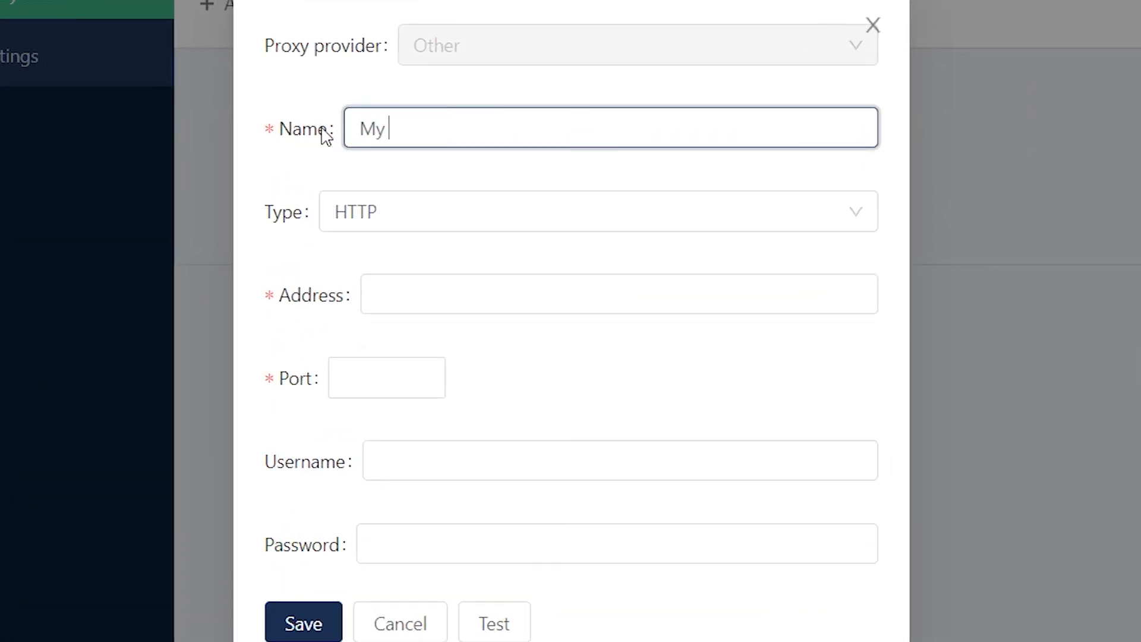
{"action": "type", "text": "proxy"}
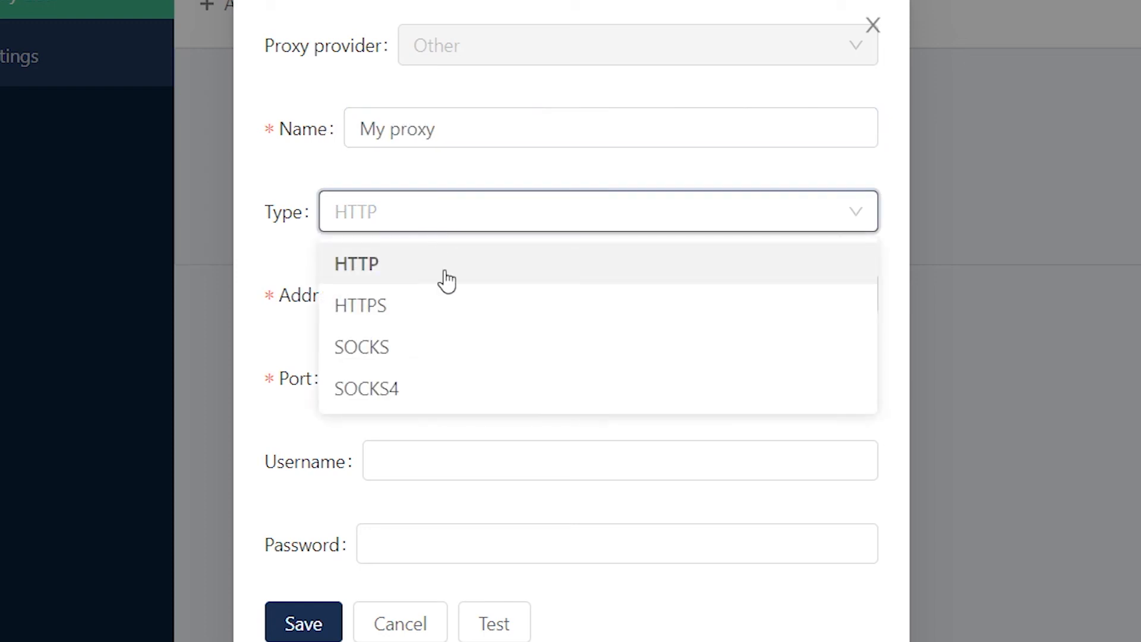
{"action": "mouse_move", "coordinate": [425, 393]}
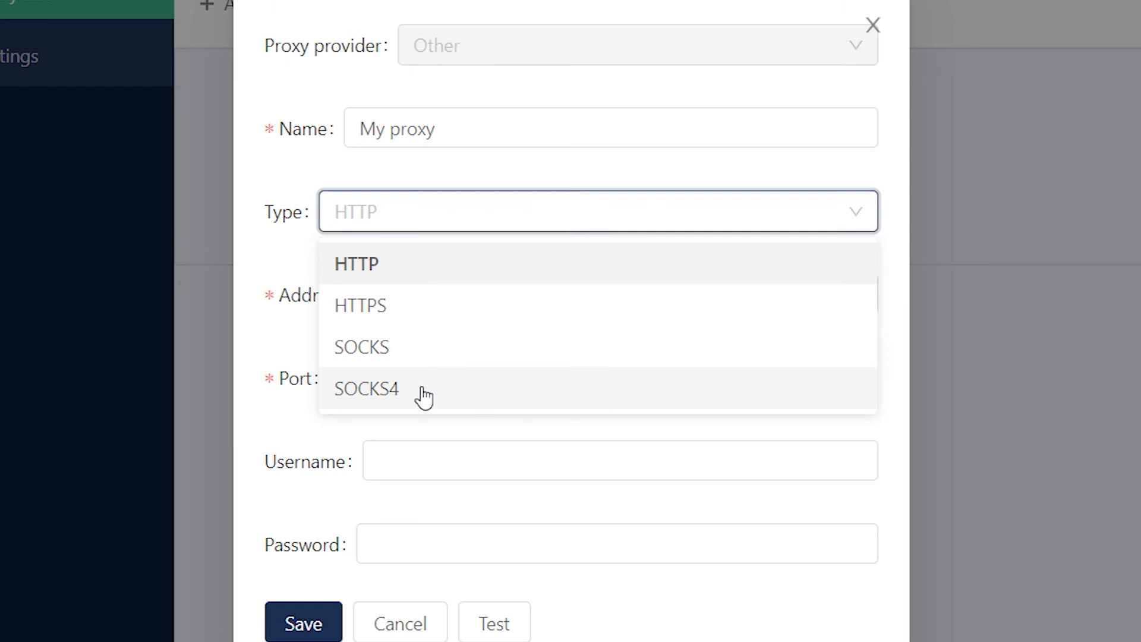
{"action": "left_click", "coordinate": [360, 306]}
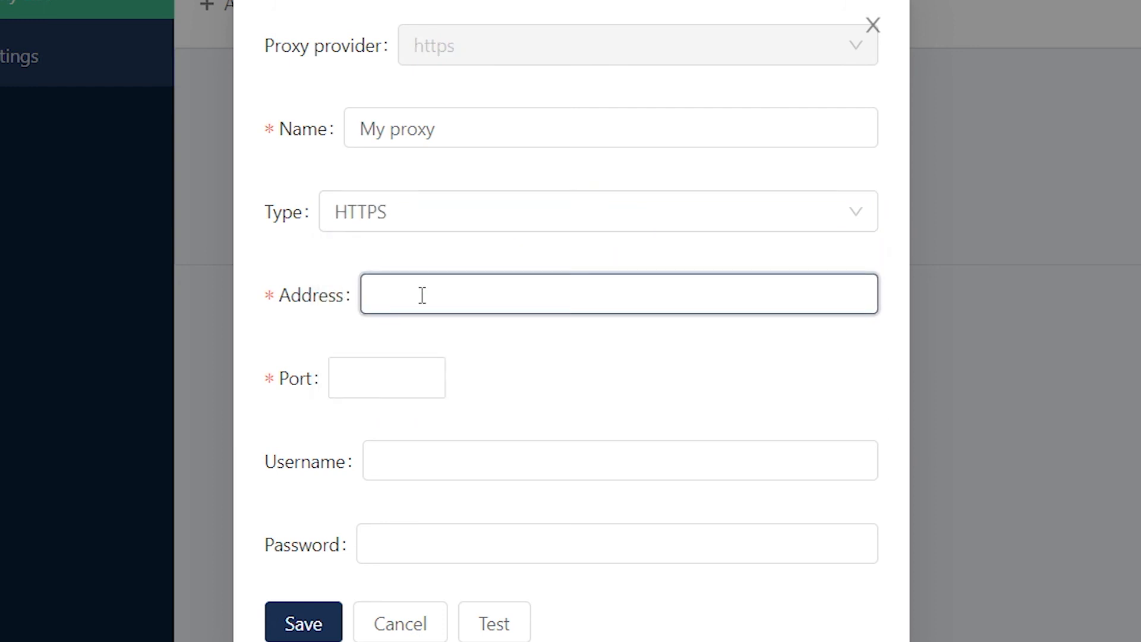
{"action": "type", "text": "123.23.2"}
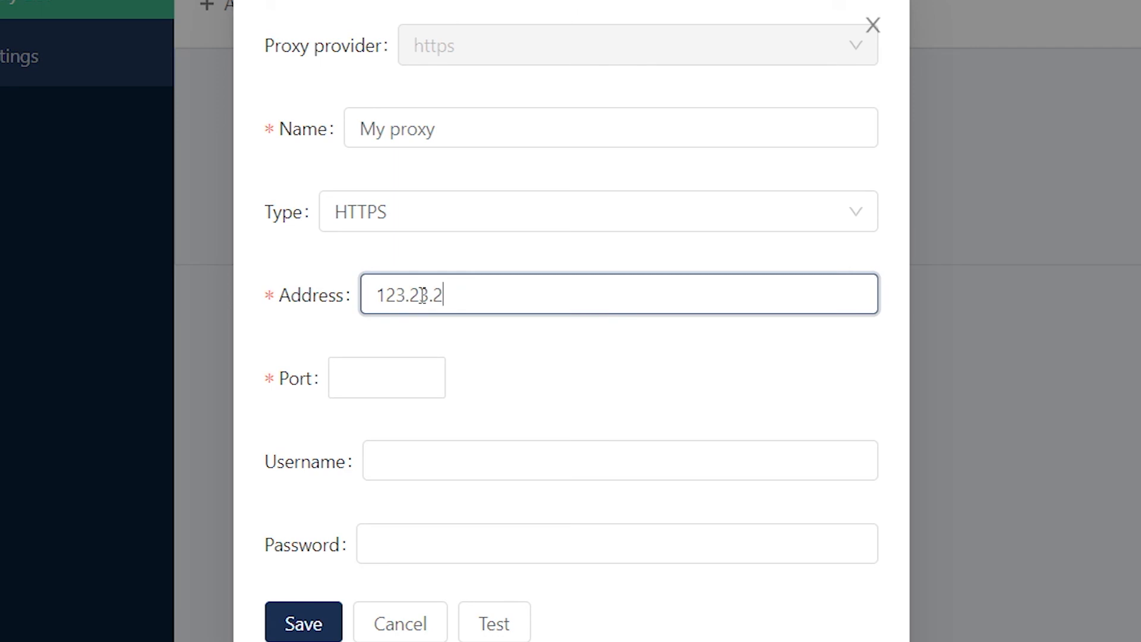
{"action": "left_click", "coordinate": [385, 377]}
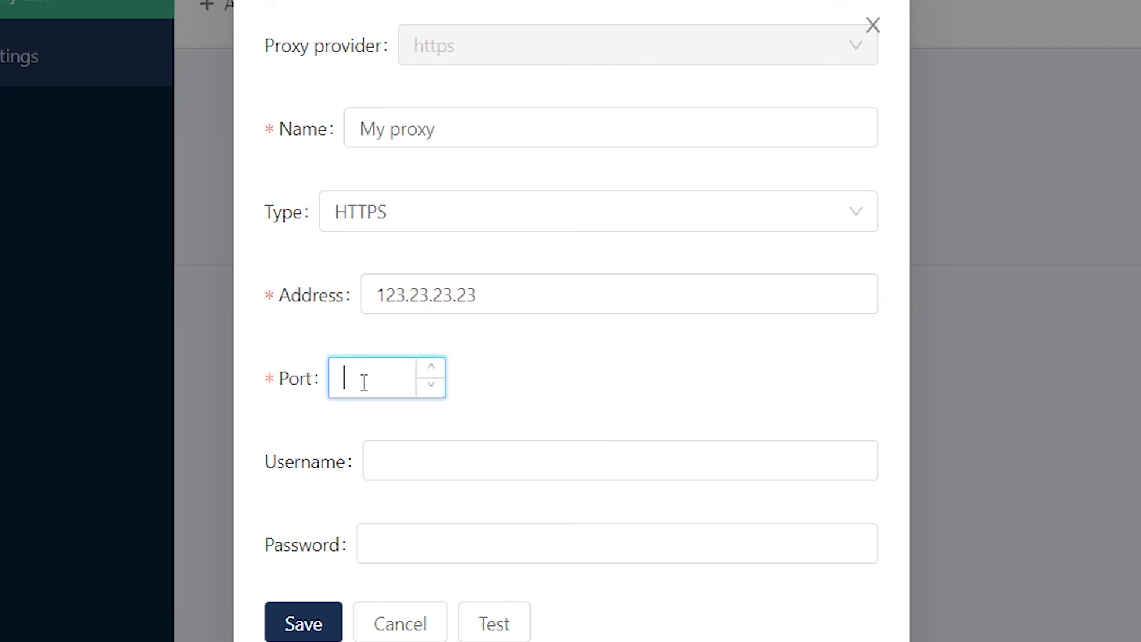
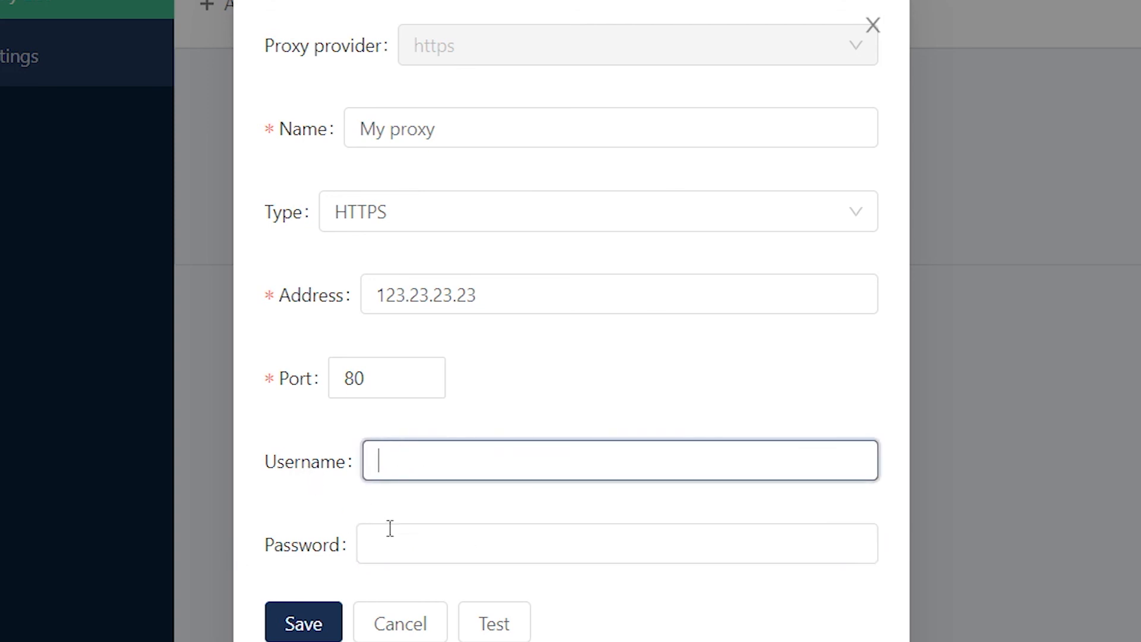
{"action": "left_click", "coordinate": [493, 623]}
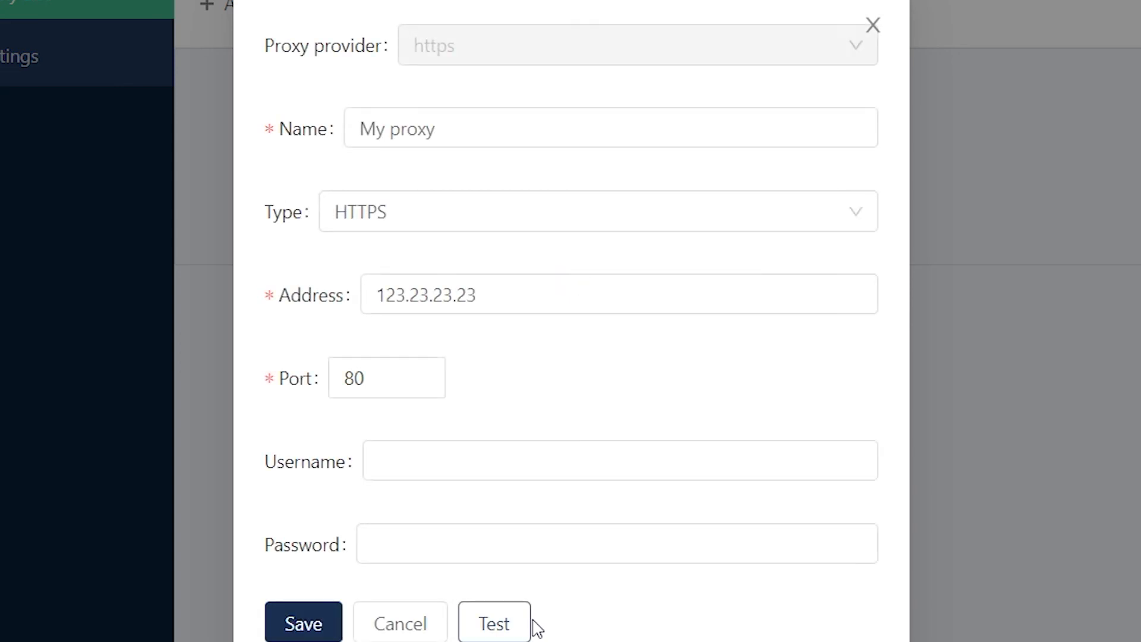
{"action": "mouse_move", "coordinate": [536, 627]}
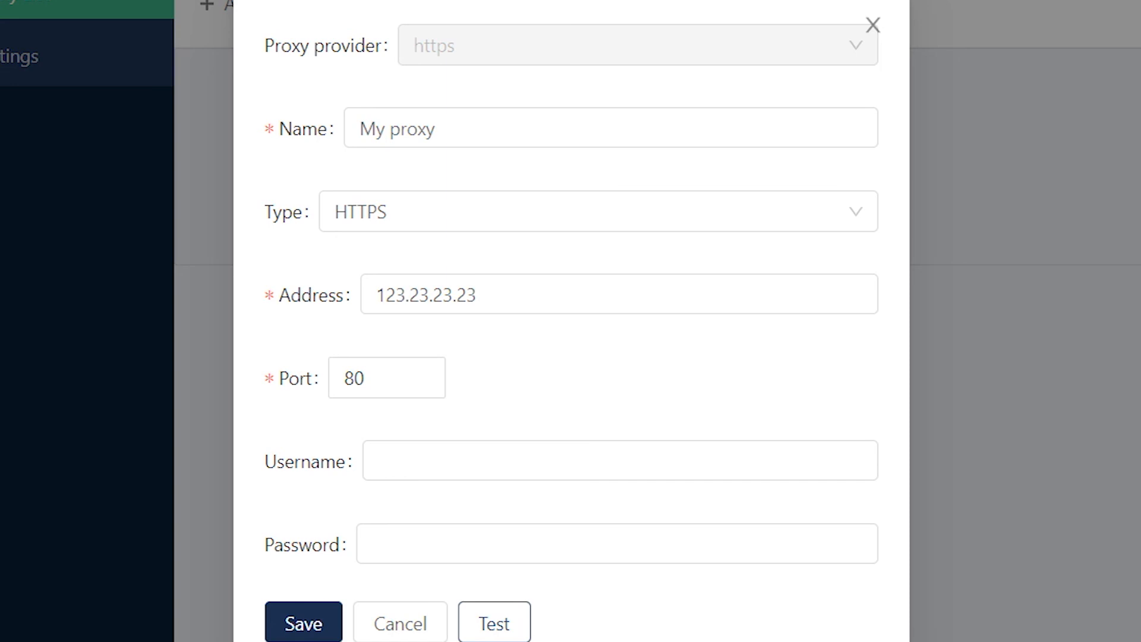